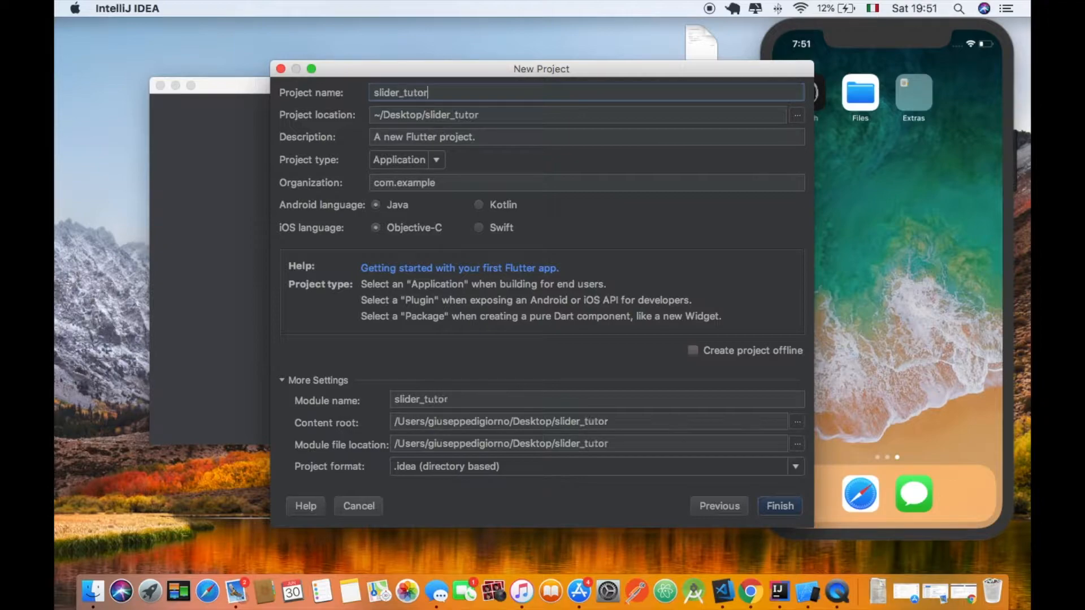
- Finish the name slider_tutorial and create the Flutter project
type("ial")
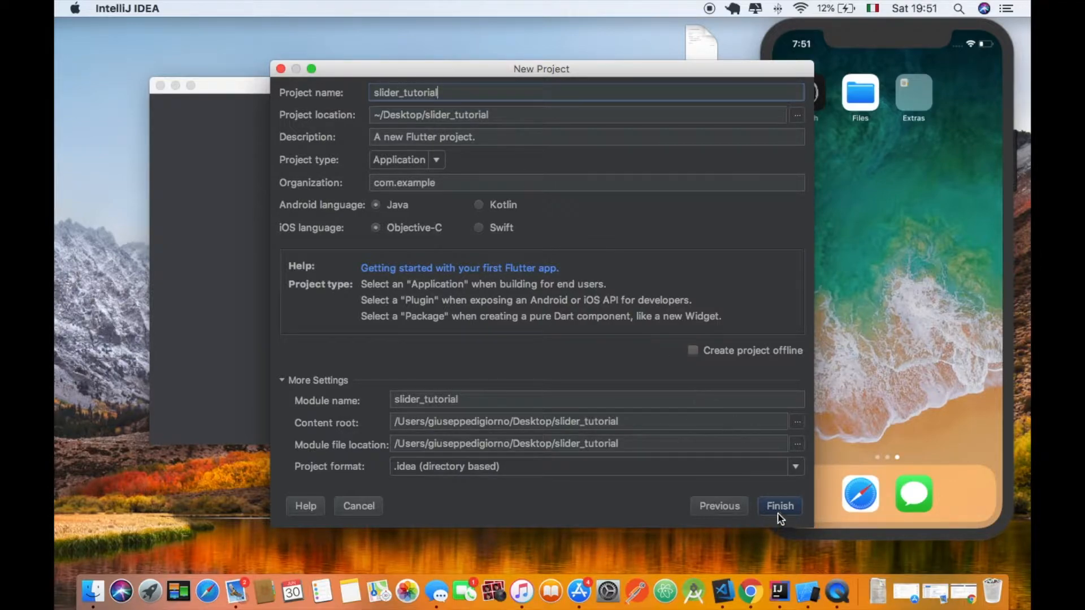
left_click(779, 506)
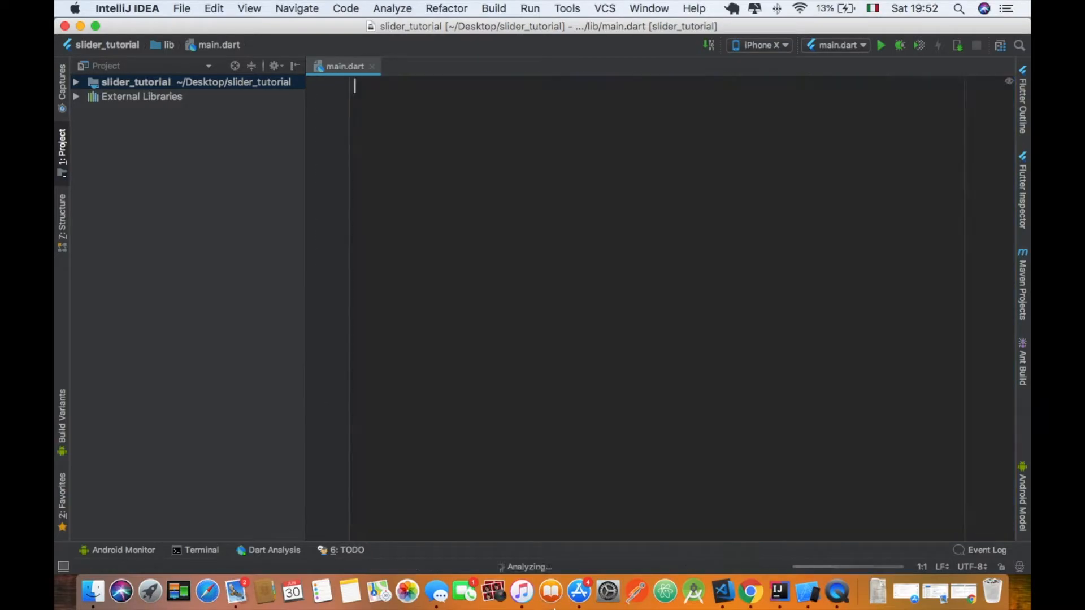
- Write import 'package:flutter/material.dart' and main() running MaterialApp(home: null)
left_click(76, 82)
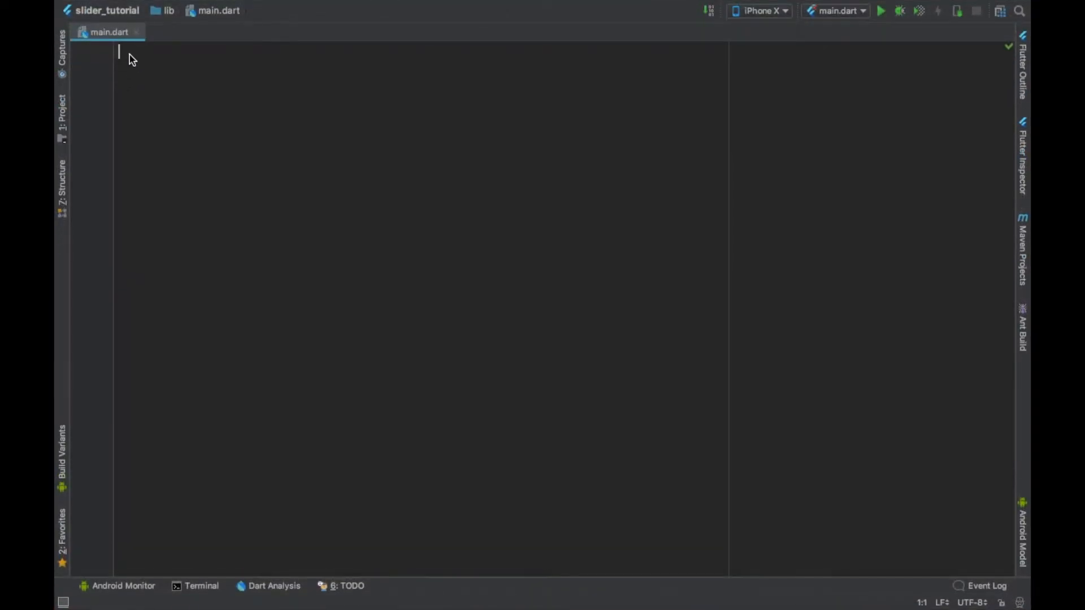
type("import 'm';")
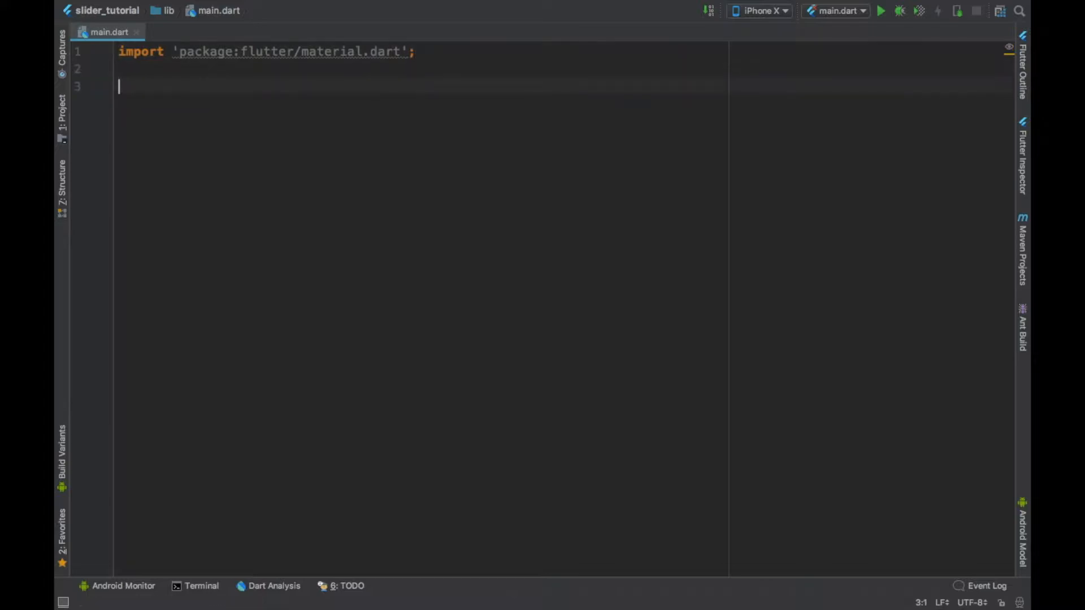
type("void main() {")
type("runA")
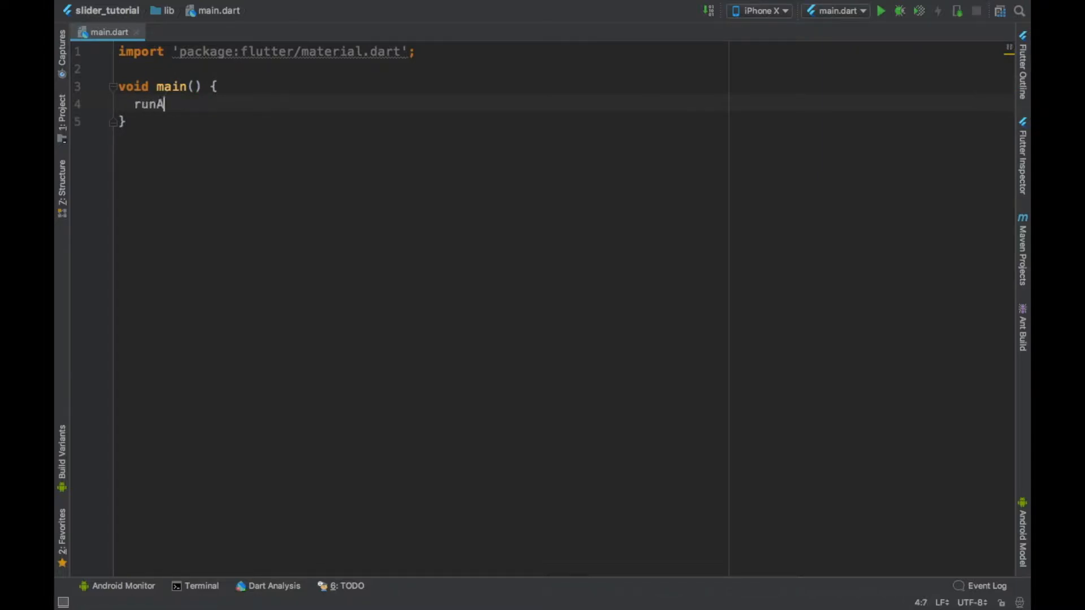
type("pp(Ma")
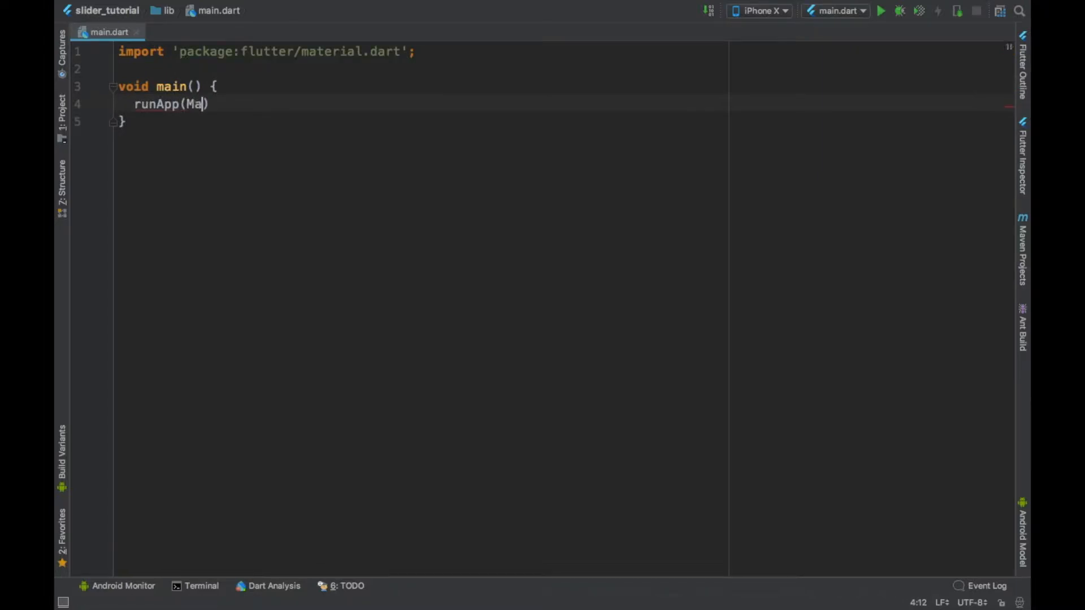
type("terialApp")
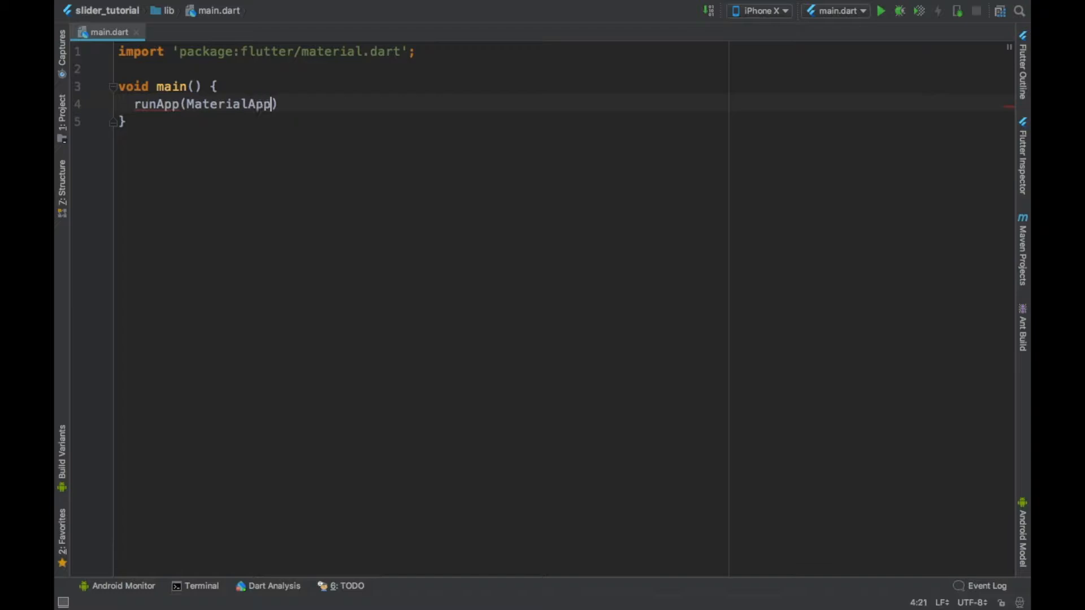
type("(")
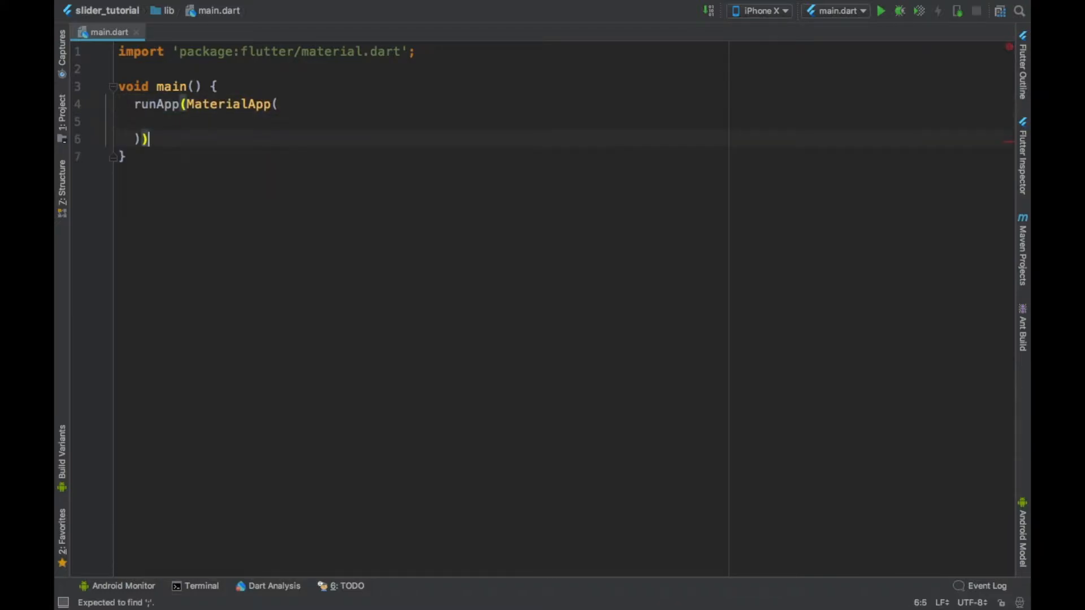
type(";")
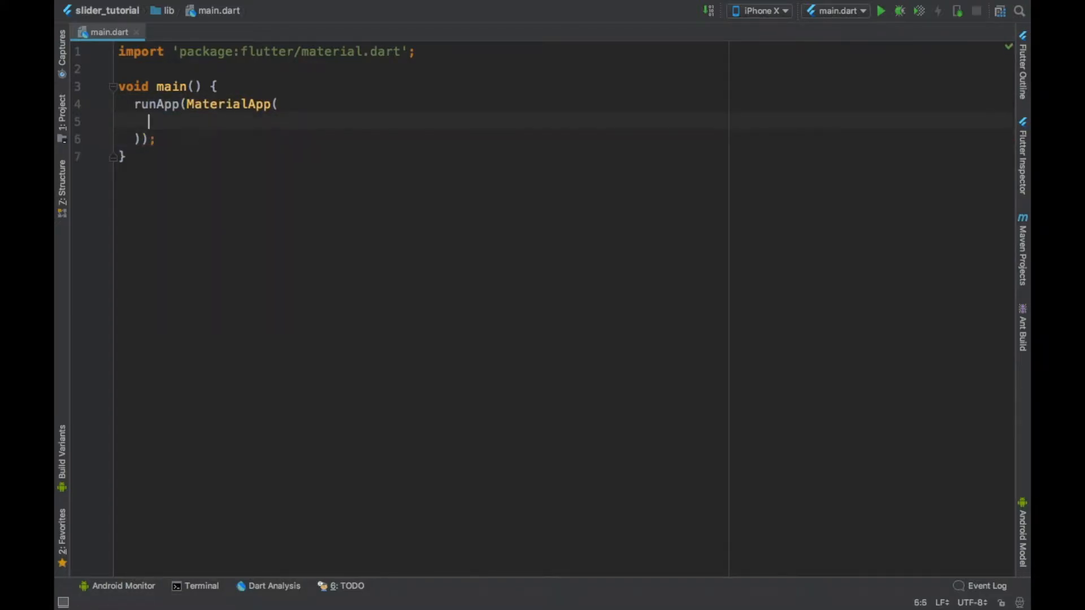
type("home: null,")
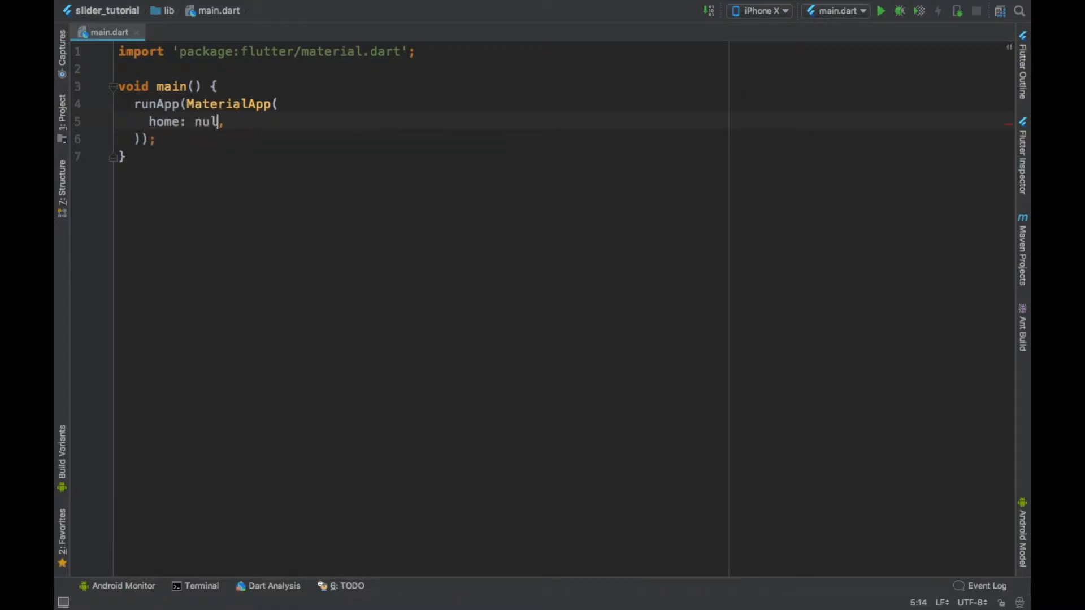
type("l")
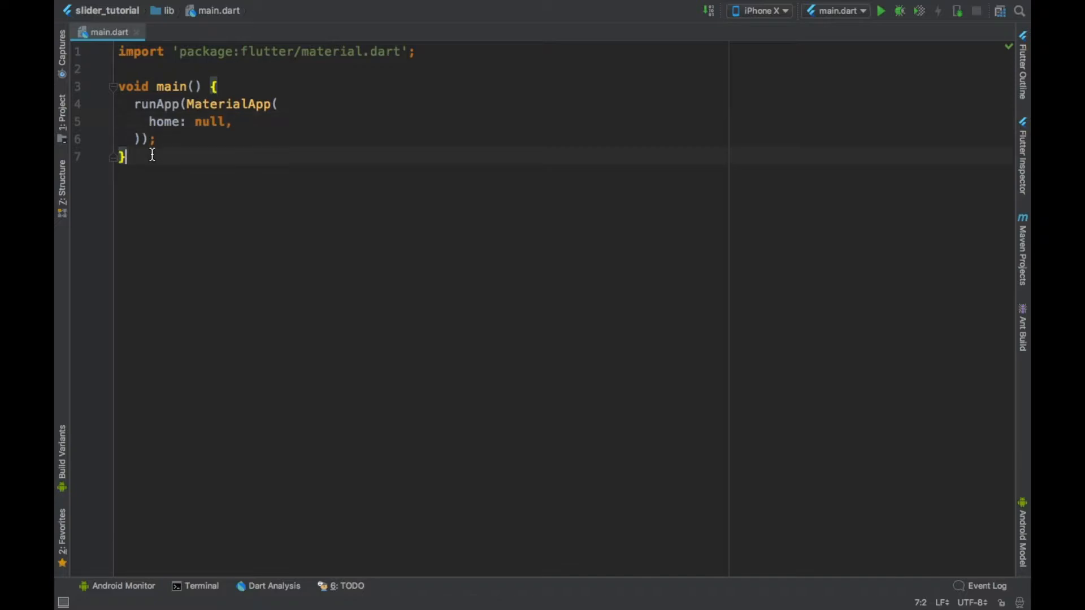
- Insert a MainActivity stateful widget with its state class via the stful template
type("st")
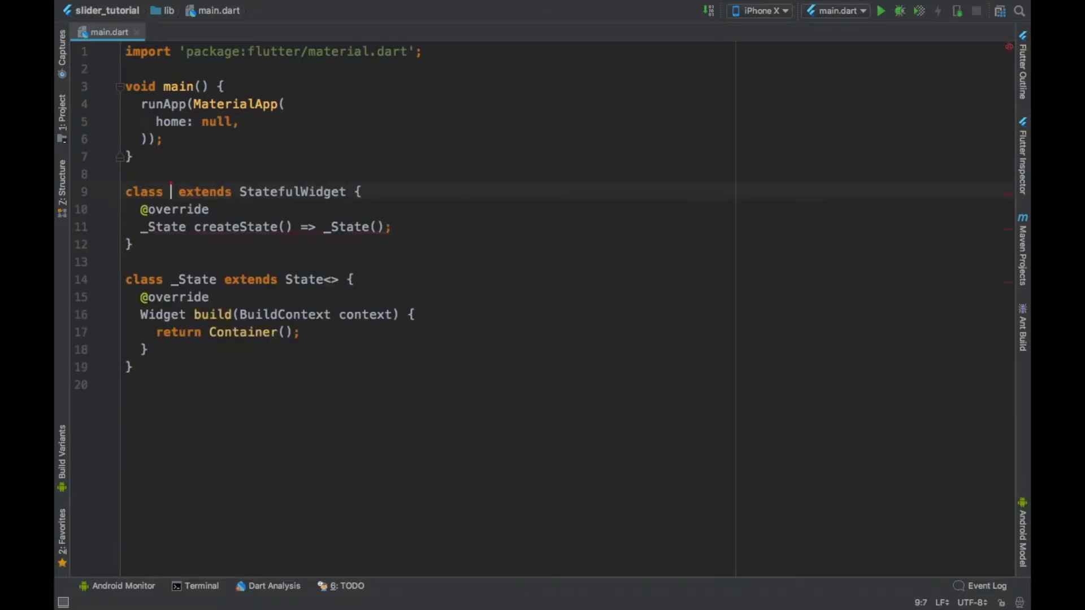
type("MainAct")
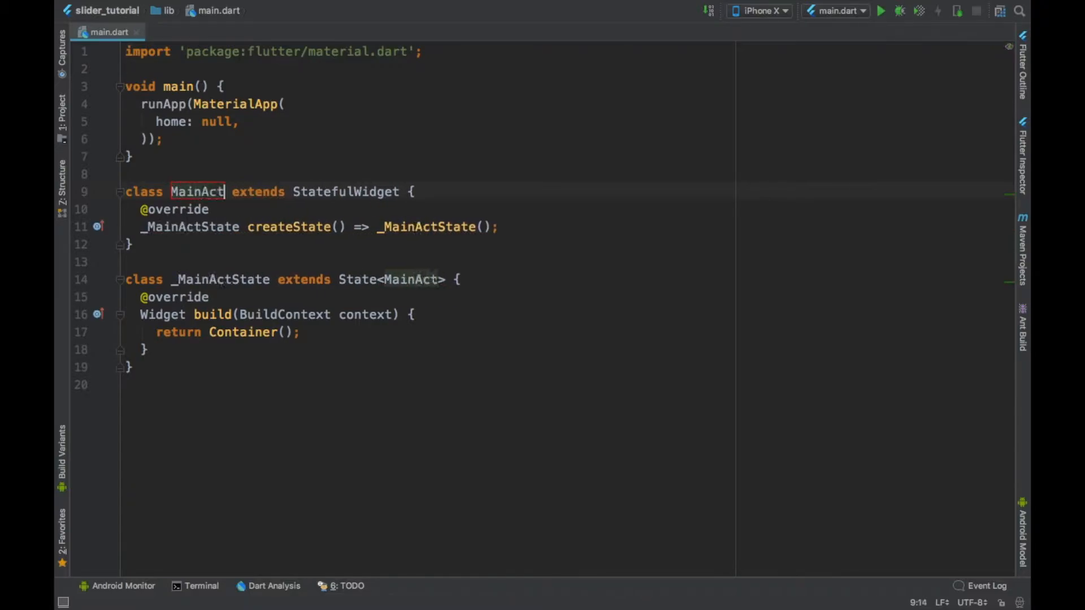
type("ivity")
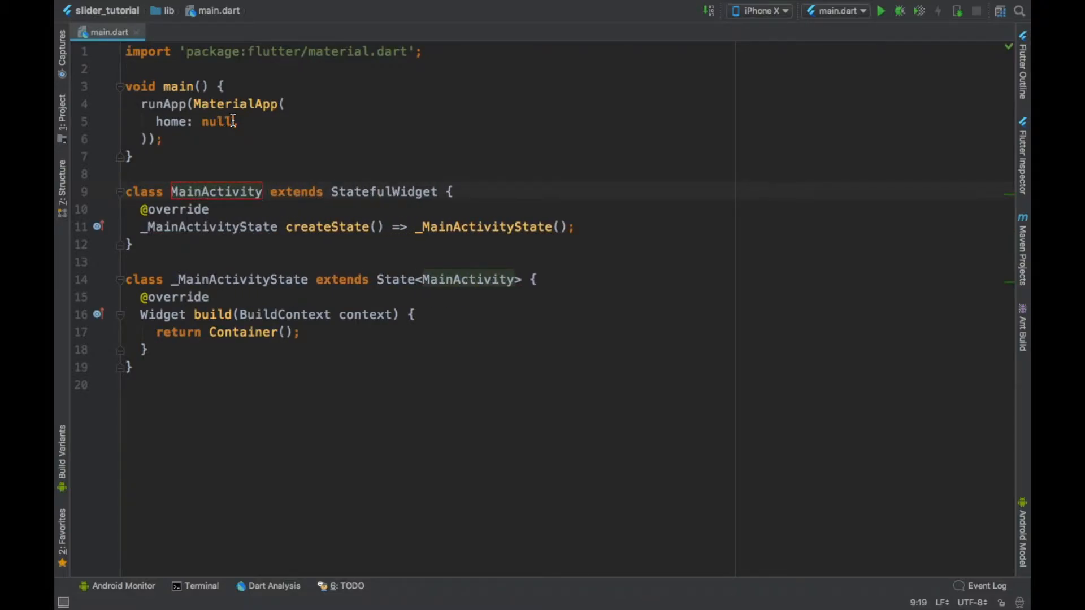
- Make MainActivity() the home and have its build return a Scaffold
key("Backspace")
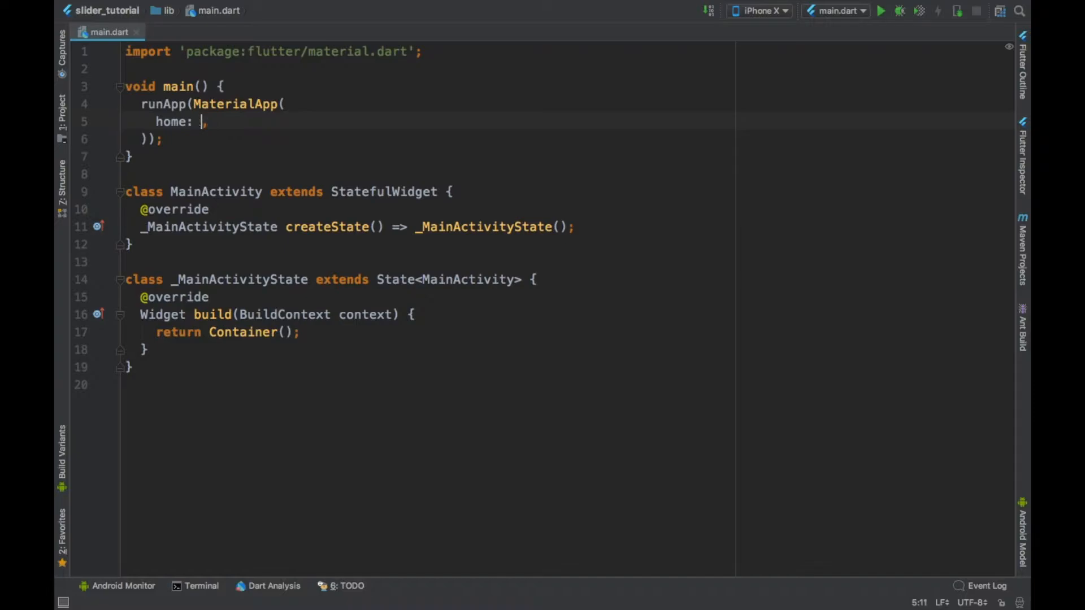
type("MainActivity(")
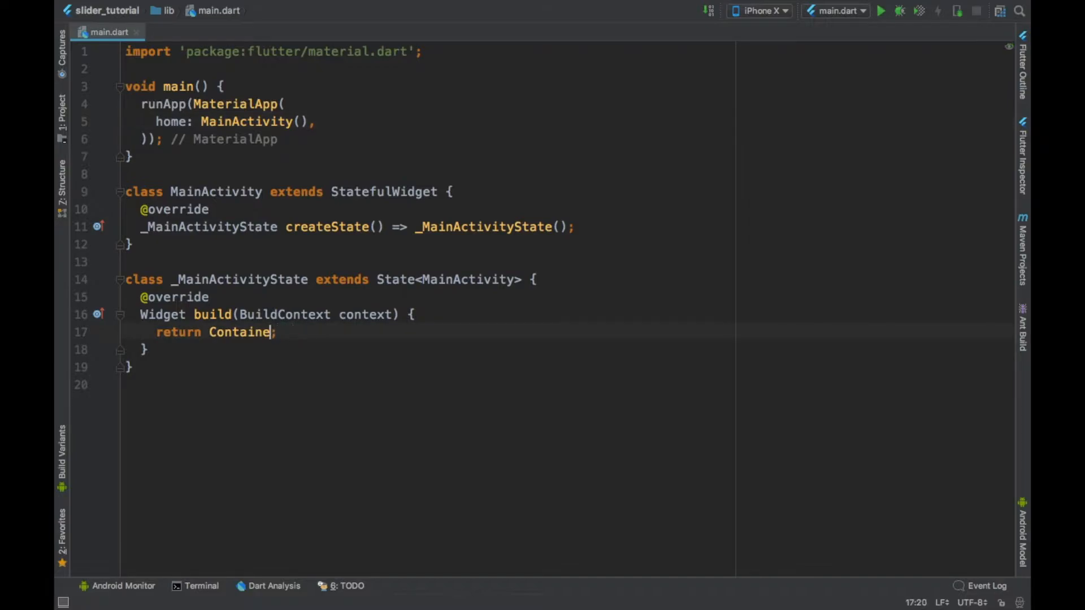
key("backspace")
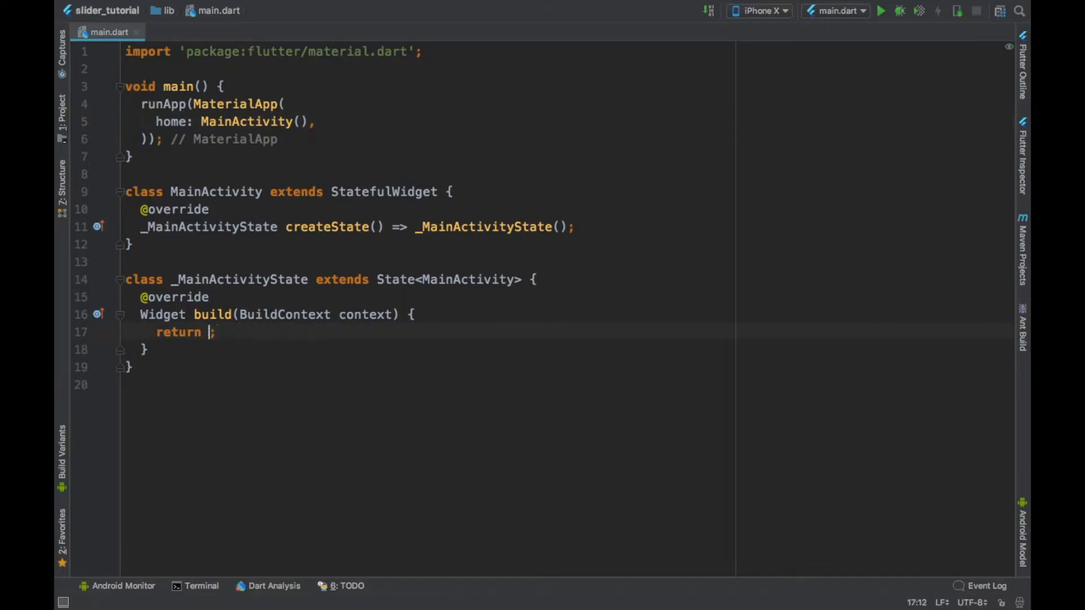
type("Scaffold(")
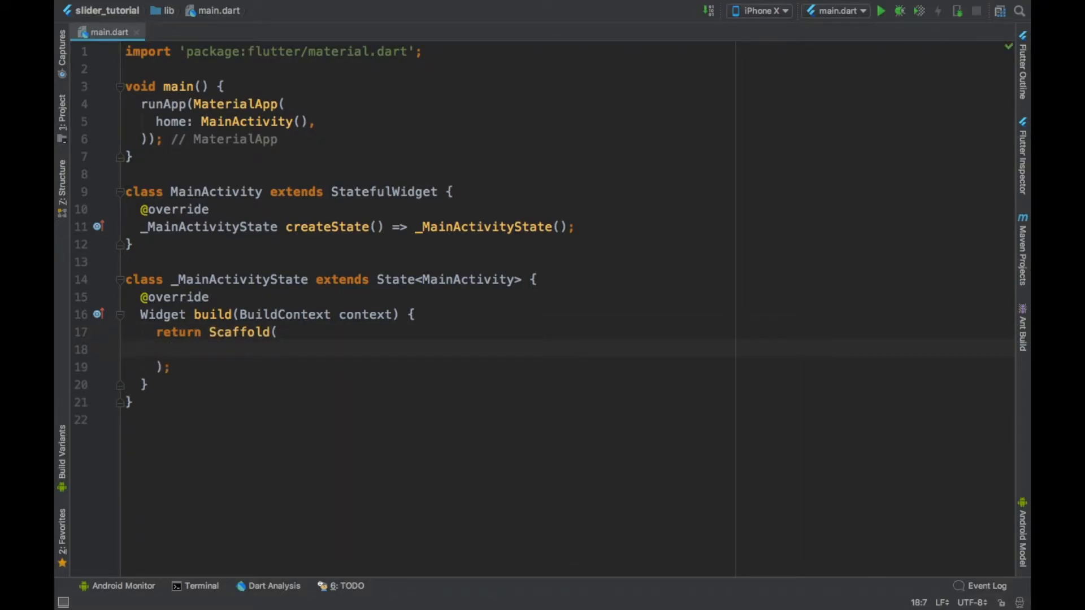
- Give the Scaffold an AppBar titled "Slider and Indicators" and a Column body
type("appBar: A,")
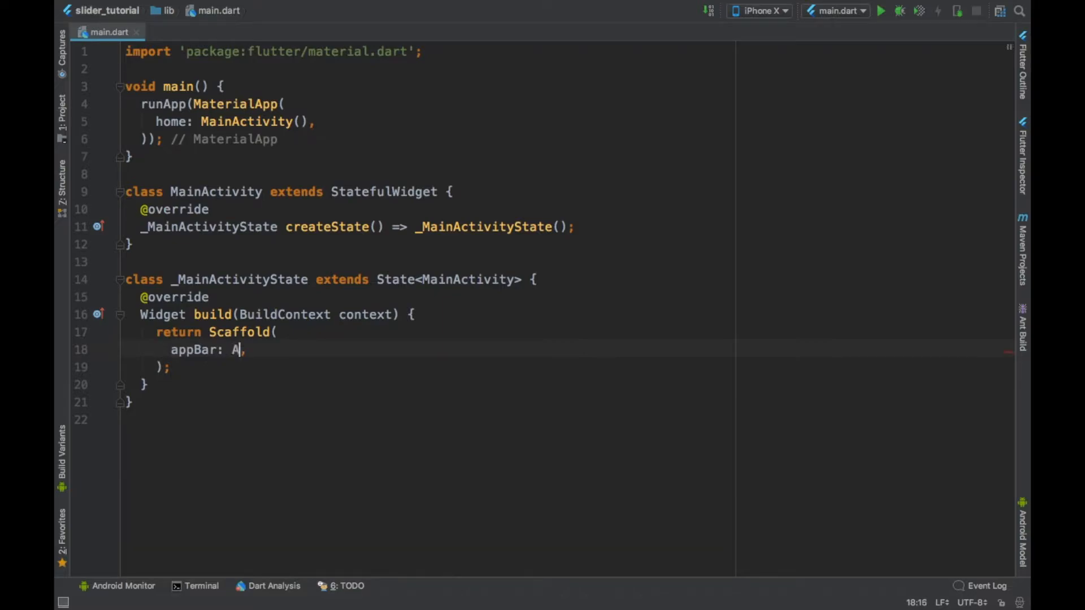
type("ppBar()")
type("title: ,")
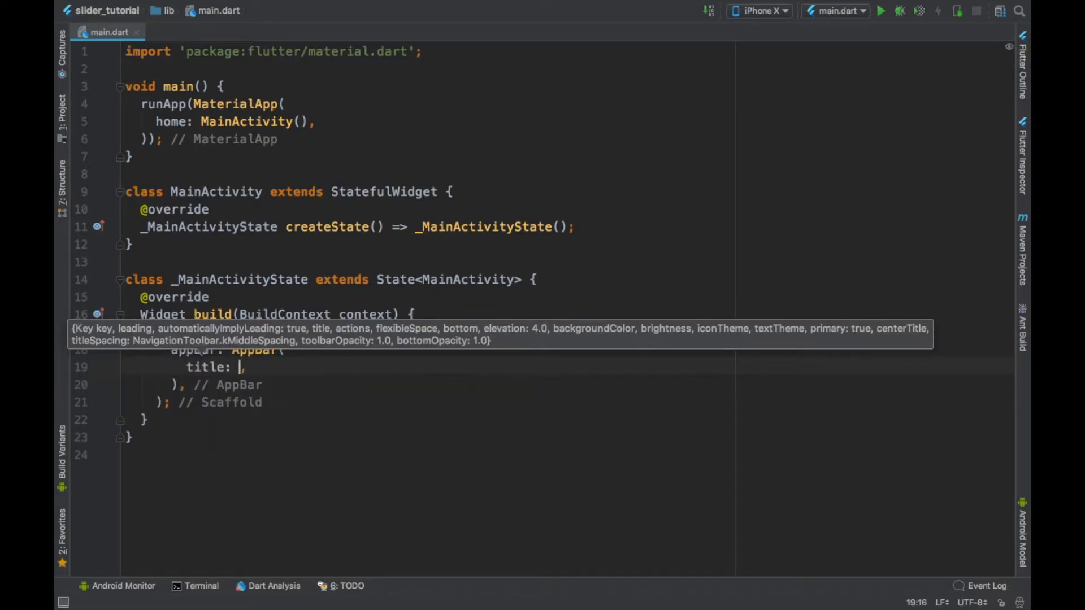
type("Text(")
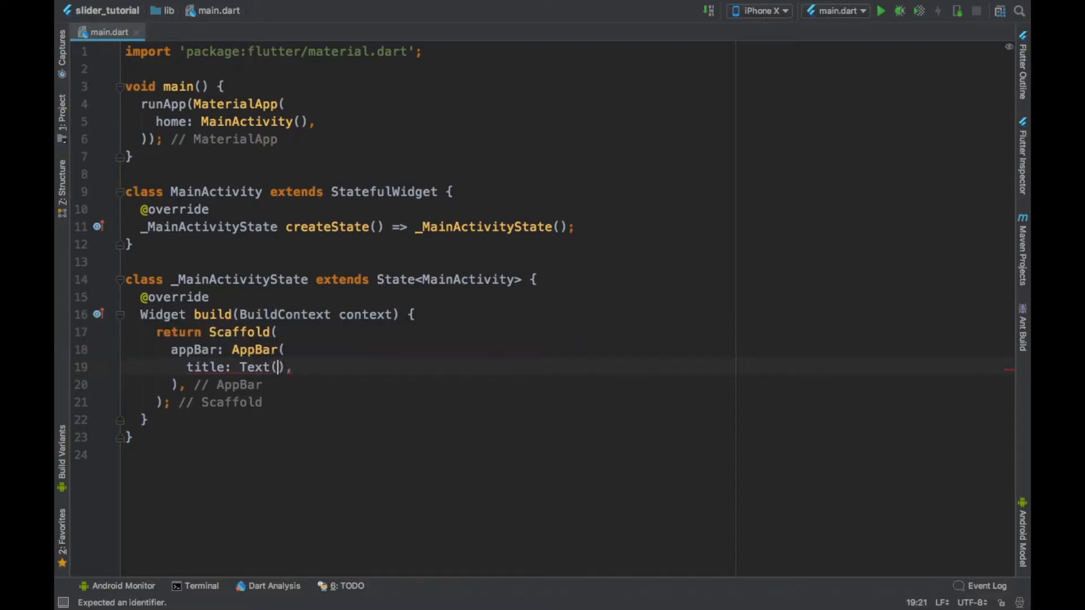
type("\"Slider \"")
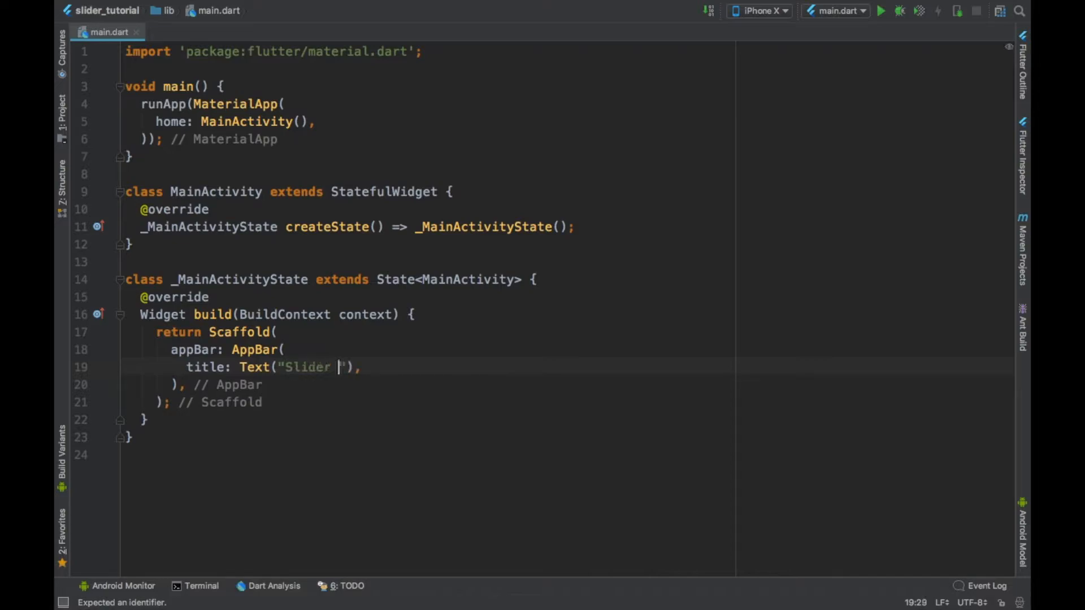
type("and Indicators")
type("body: ,")
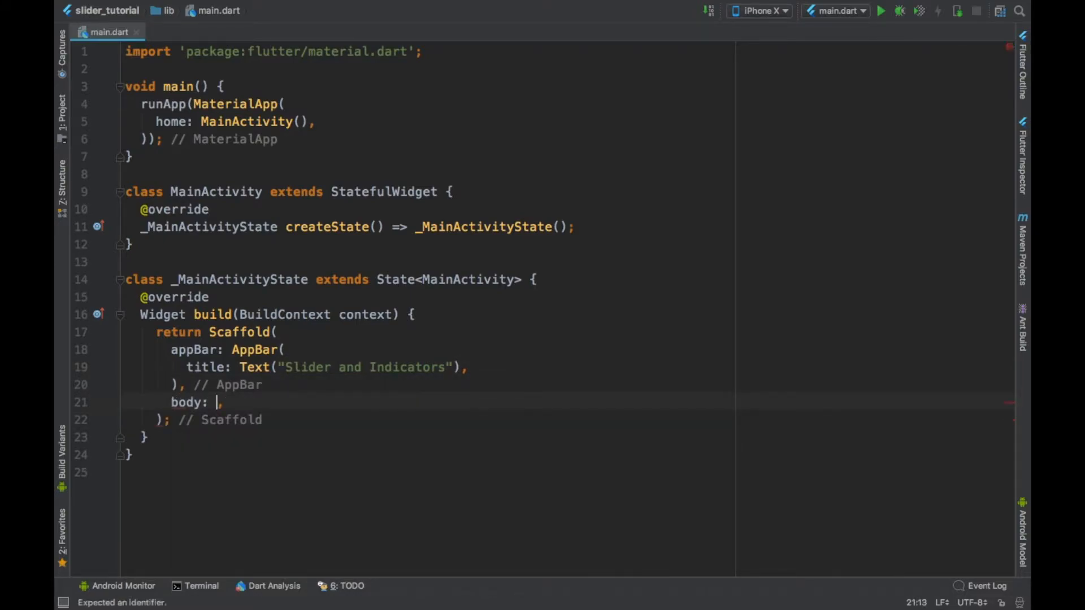
type("Column(")
type("ch")
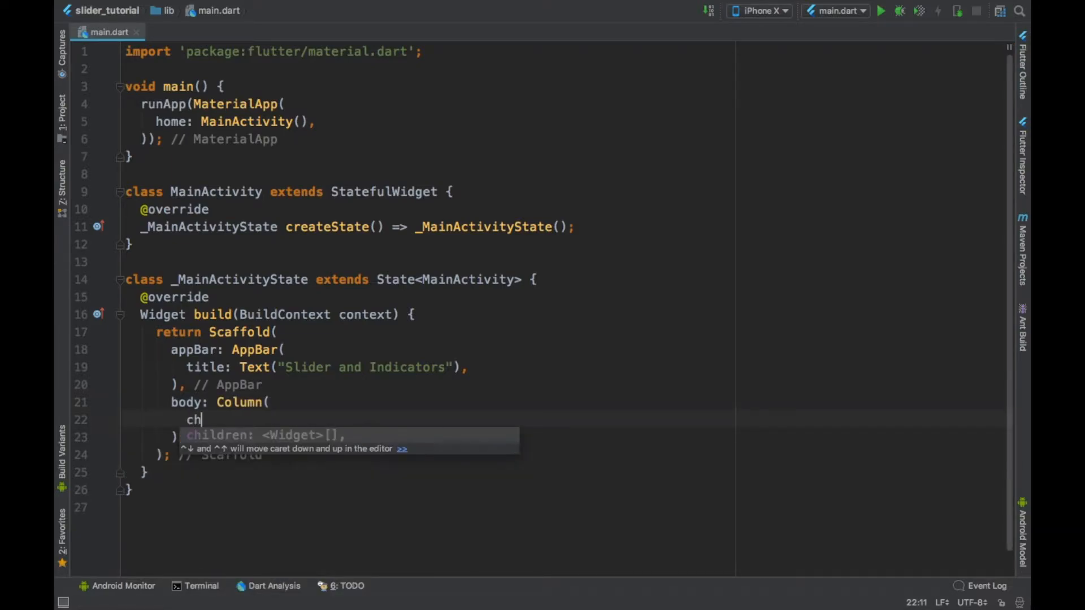
- Add a Container with a Slider child to the Column's children list
key("Enter")
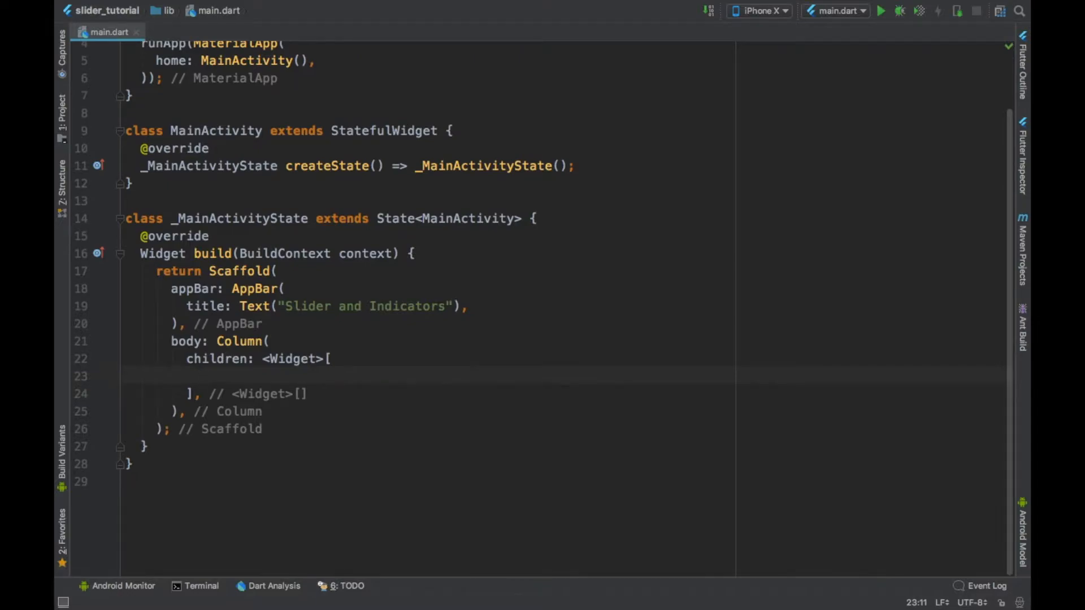
left_click(201, 375)
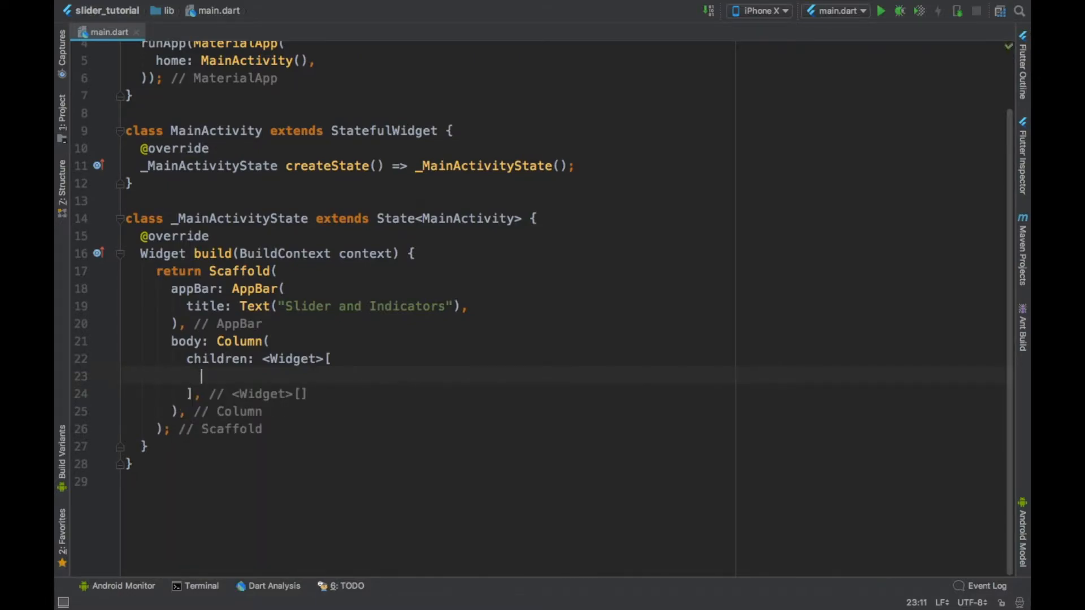
type("Container")
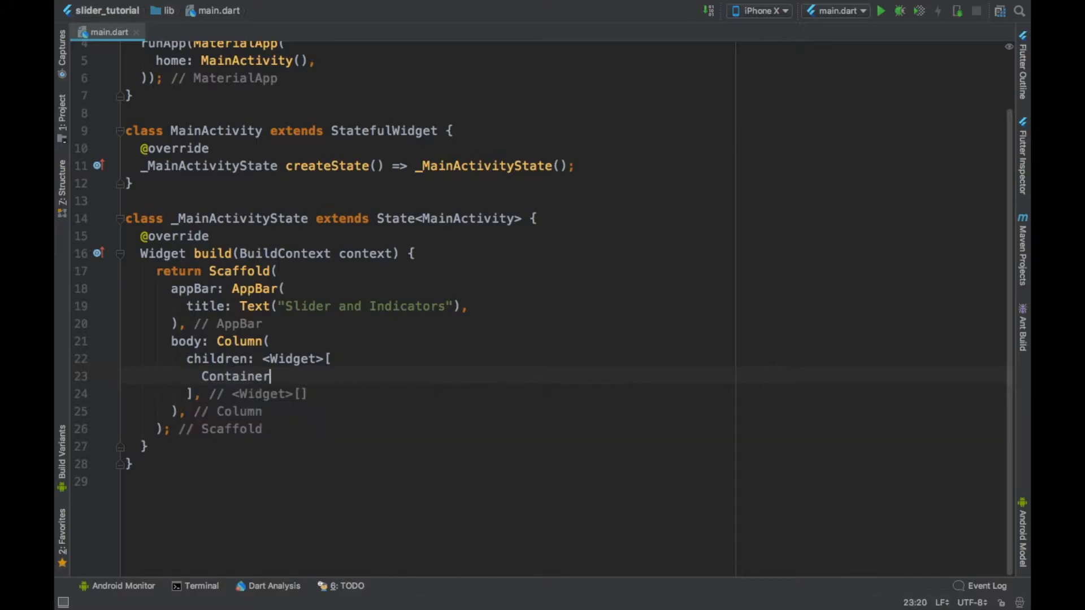
type("(")
type("child: ,")
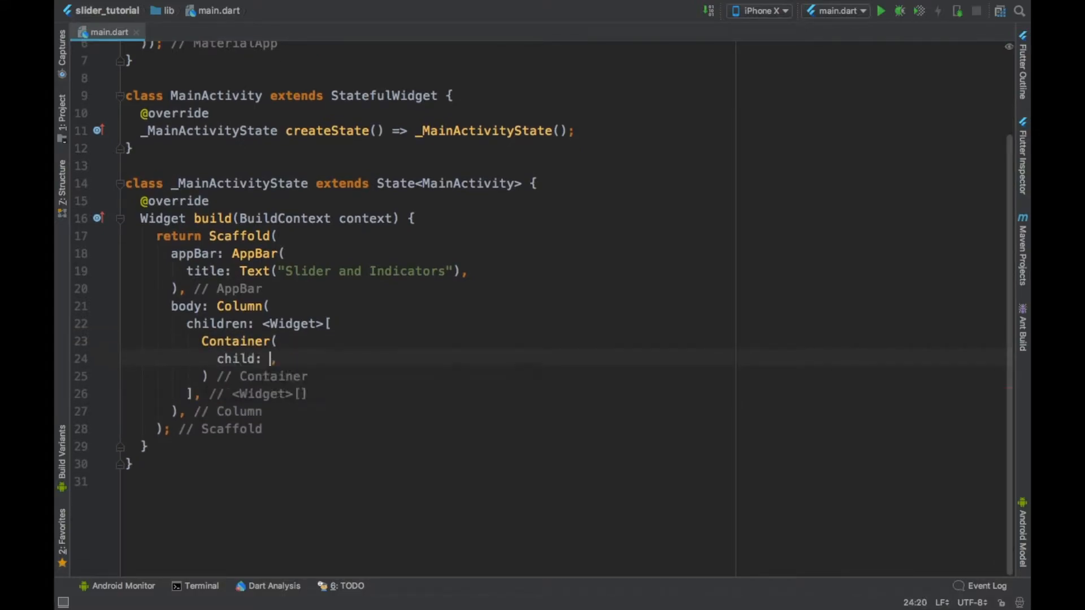
type("Slide")
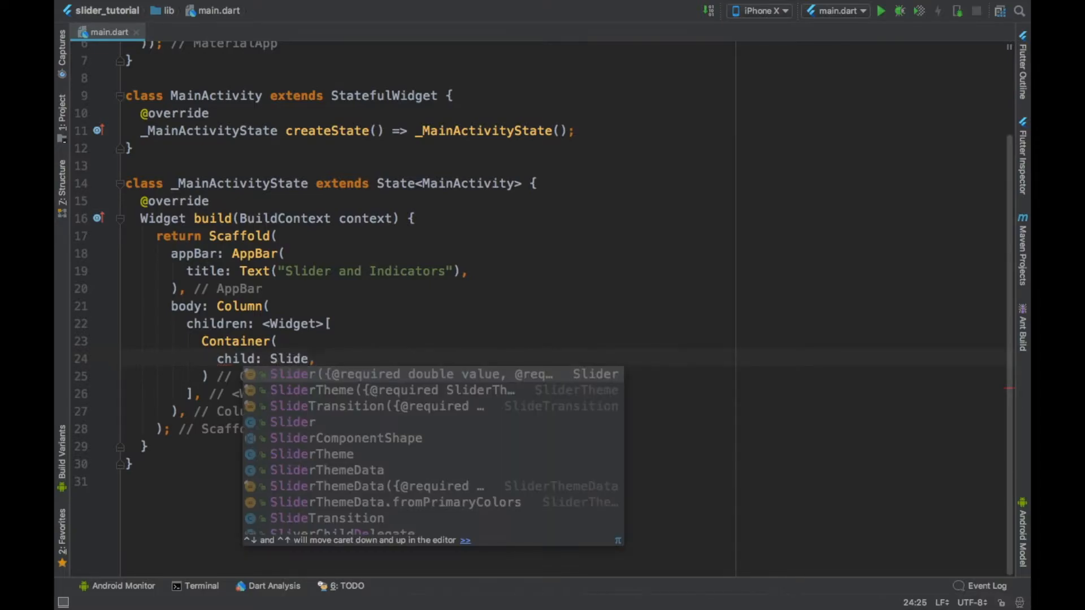
- View the Slider's parameters and put value: null and onChanged: null on separate lines
left_click(293, 421)
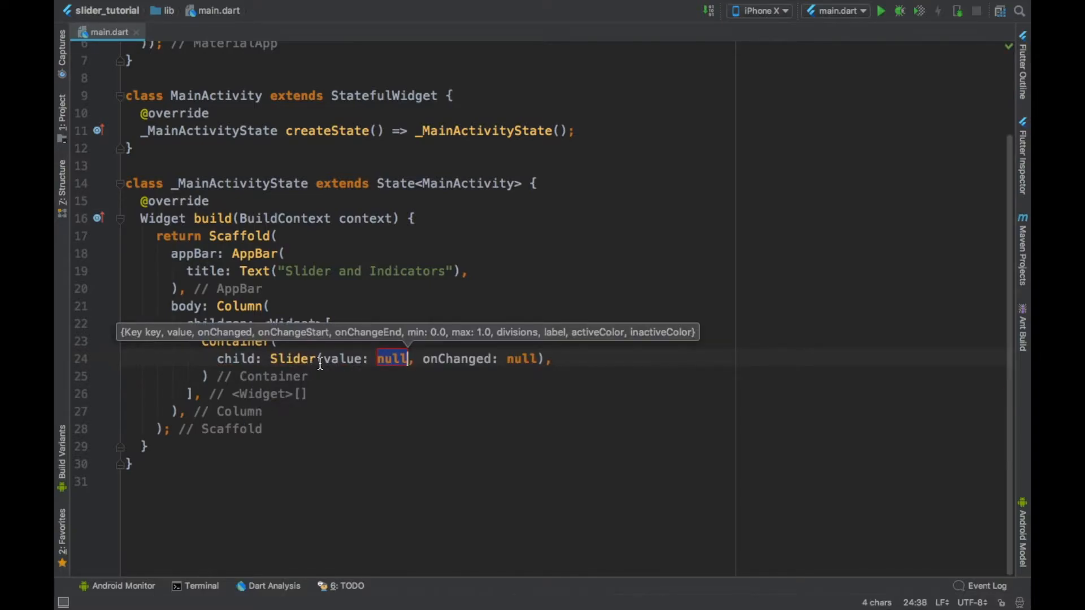
key("Return")
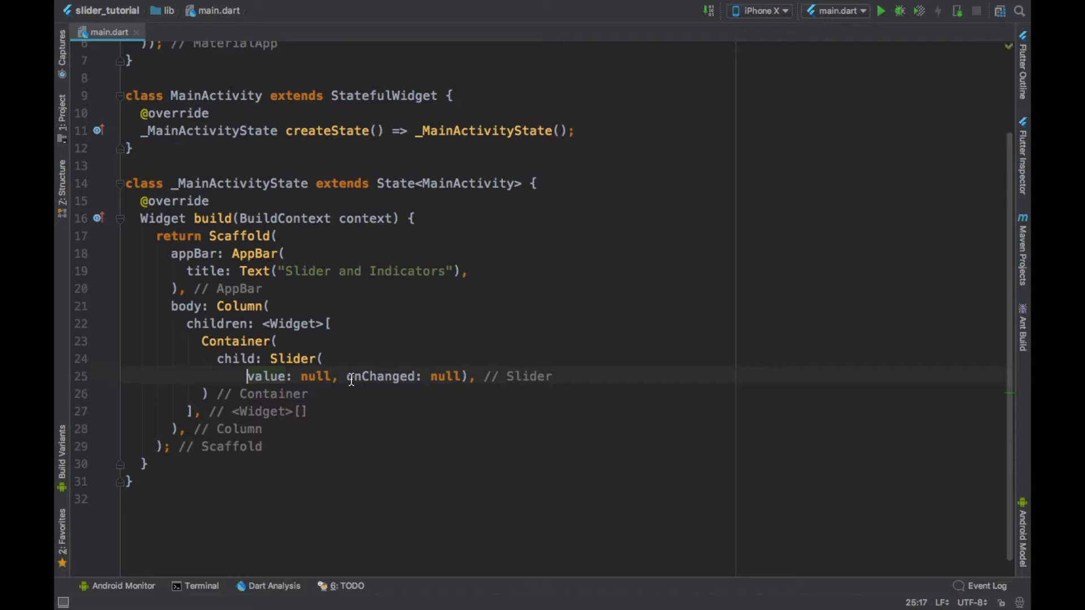
key("enter")
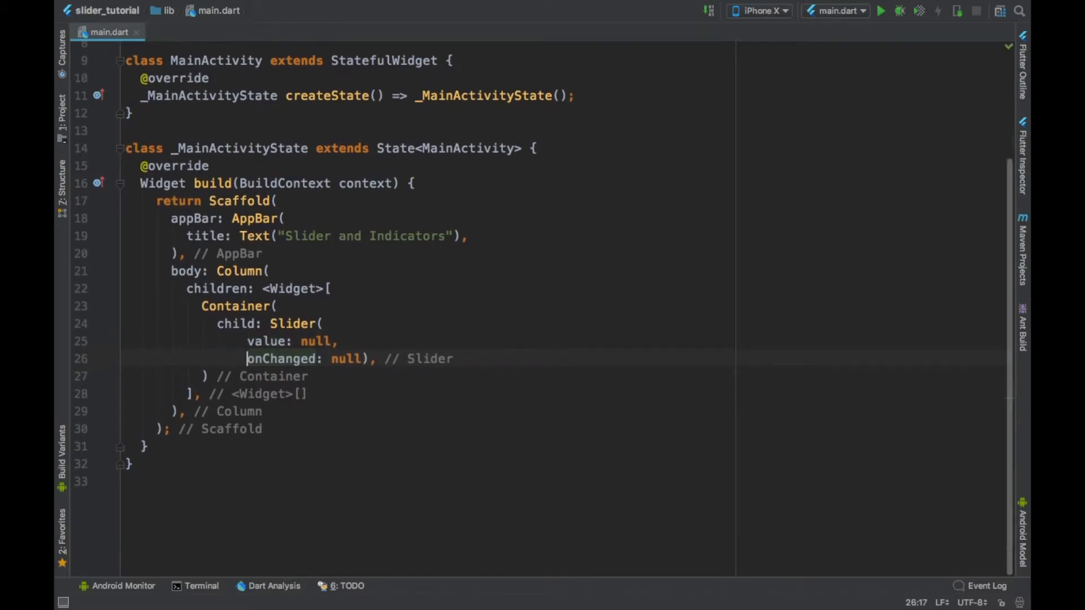
scroll("up", 3)
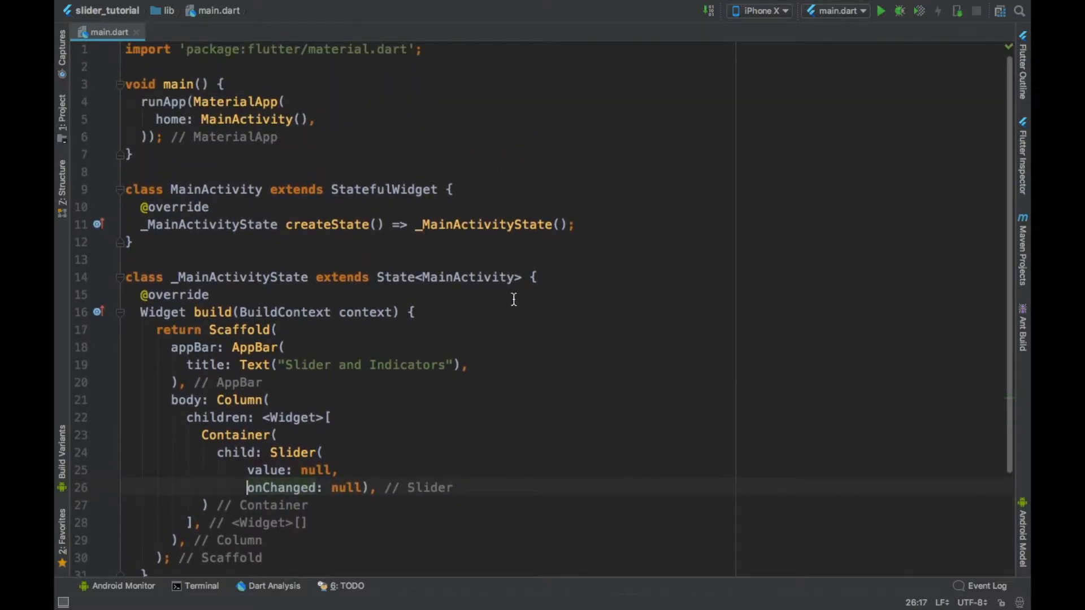
- Declare double _value = 0.0 at the top of the state class
key("Enter")
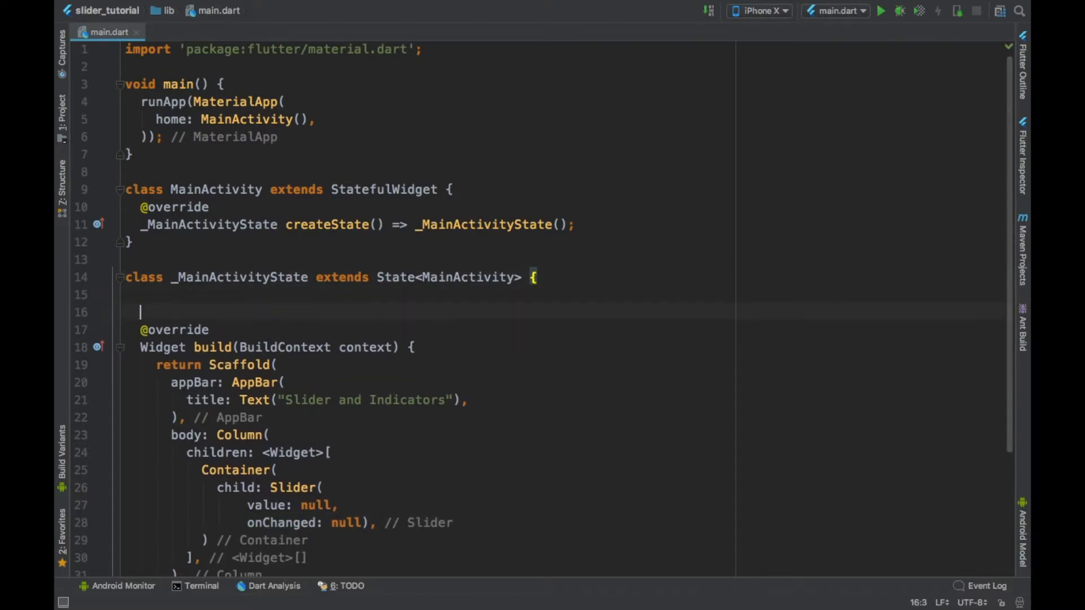
type("doub")
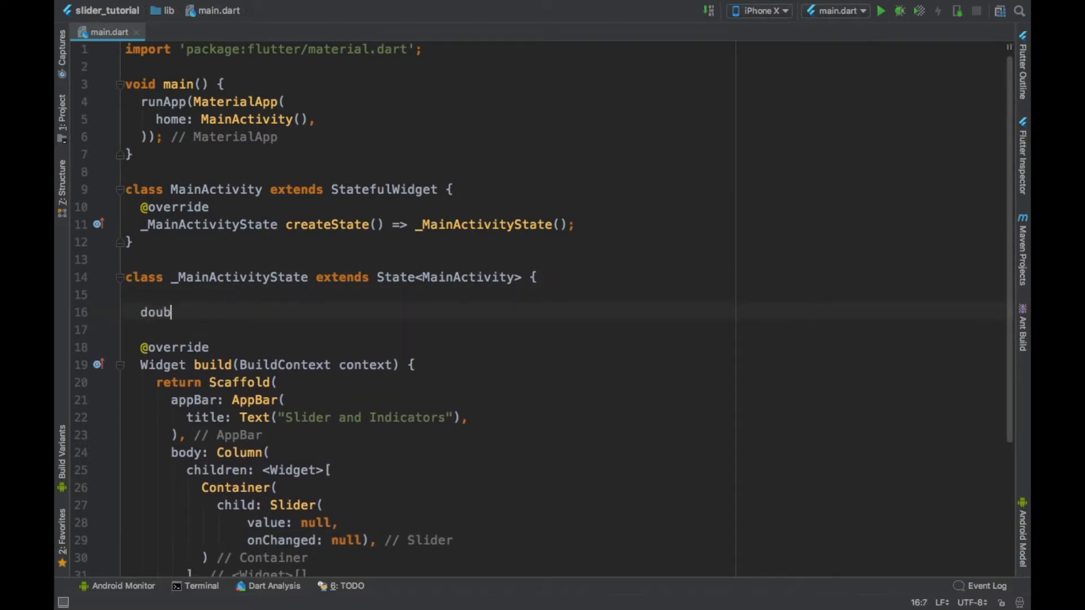
type("le _value")
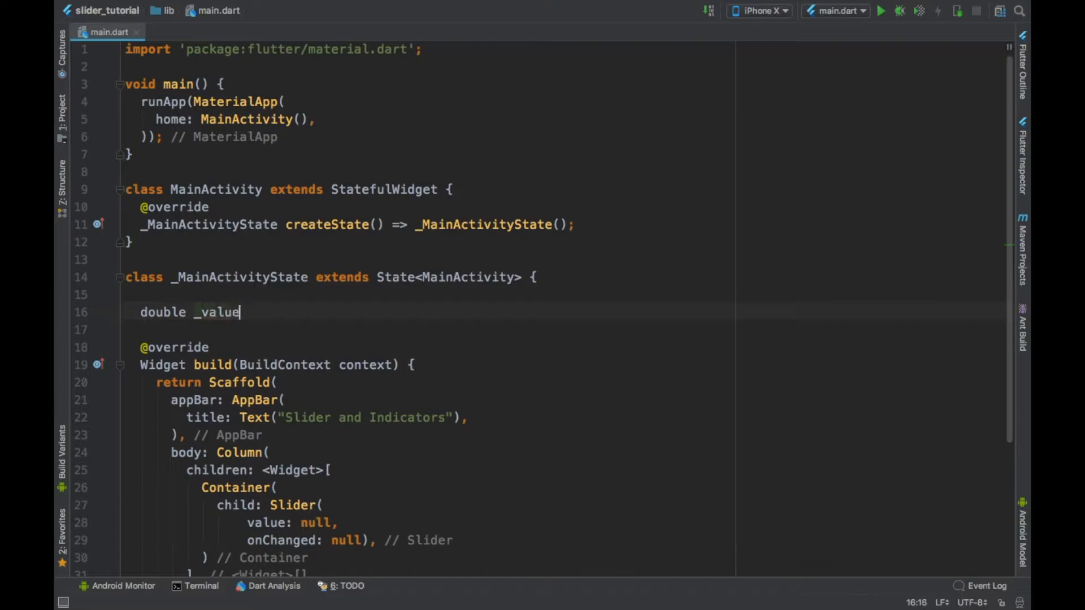
type("= 0.0;")
type("o")
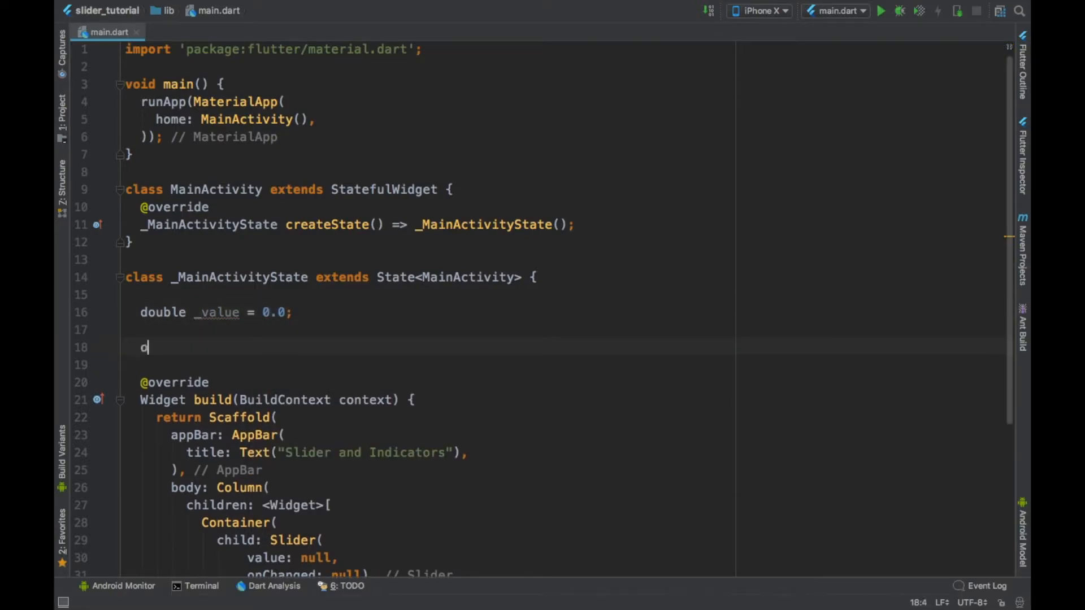
- Add onChanged(double value) setting _value = value inside setState
type("nChanged(")
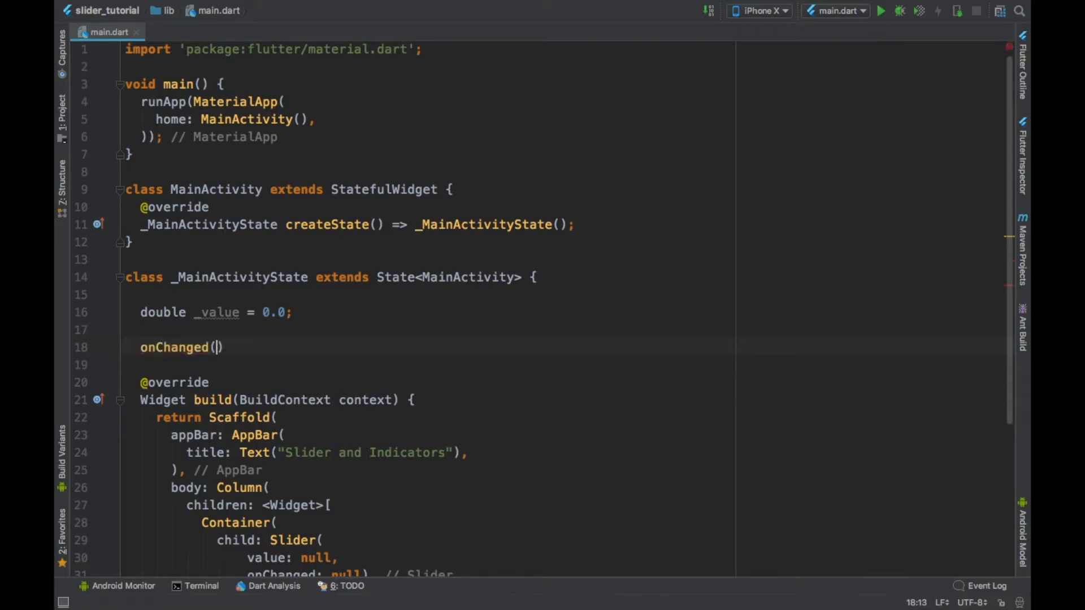
type("double")
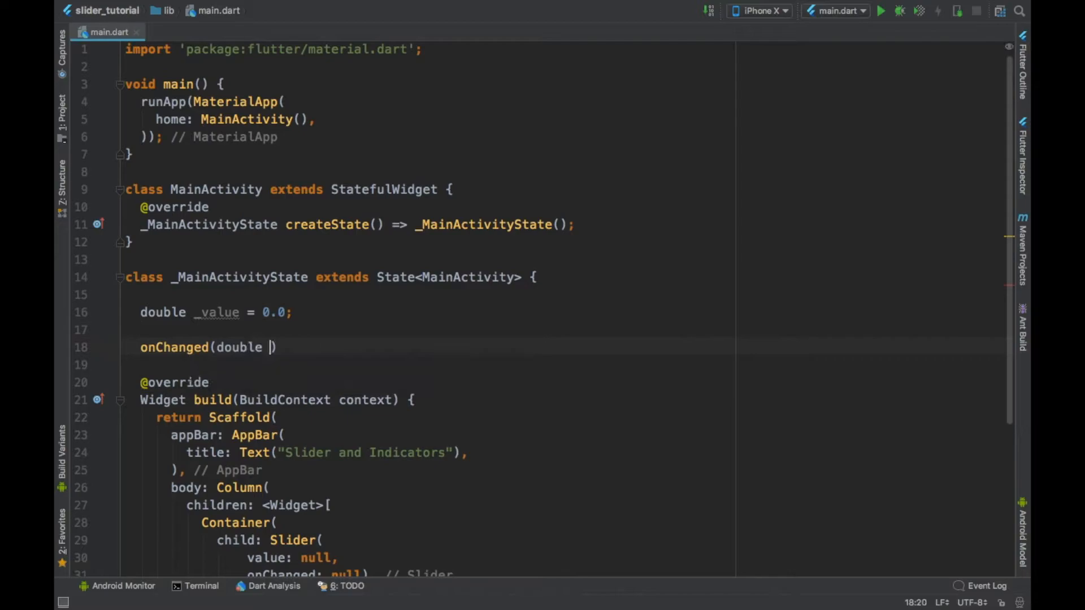
type("value) {}")
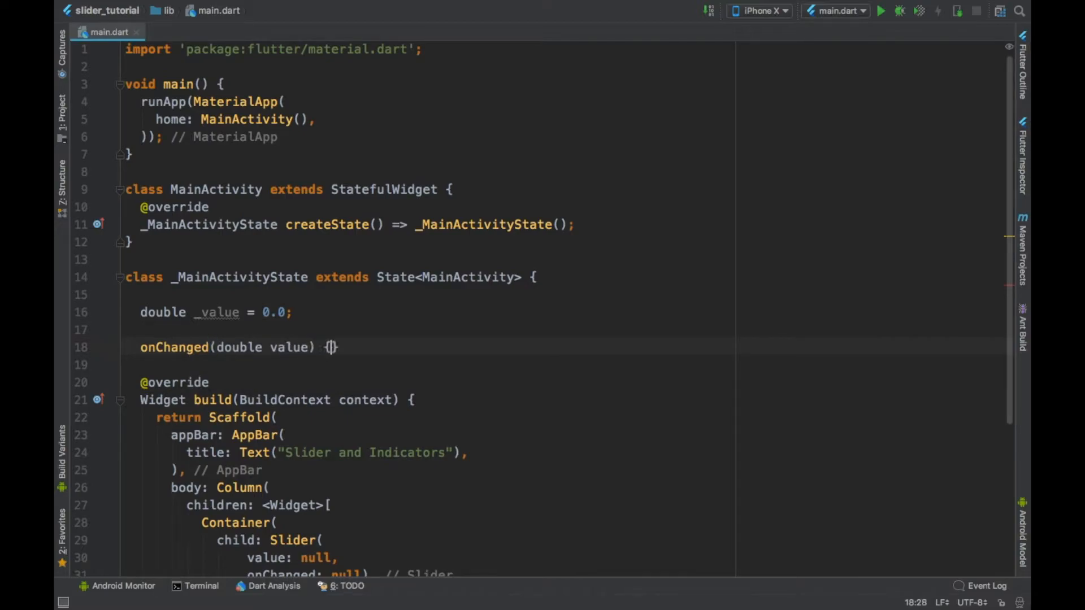
type("setState(() {")
type("});")
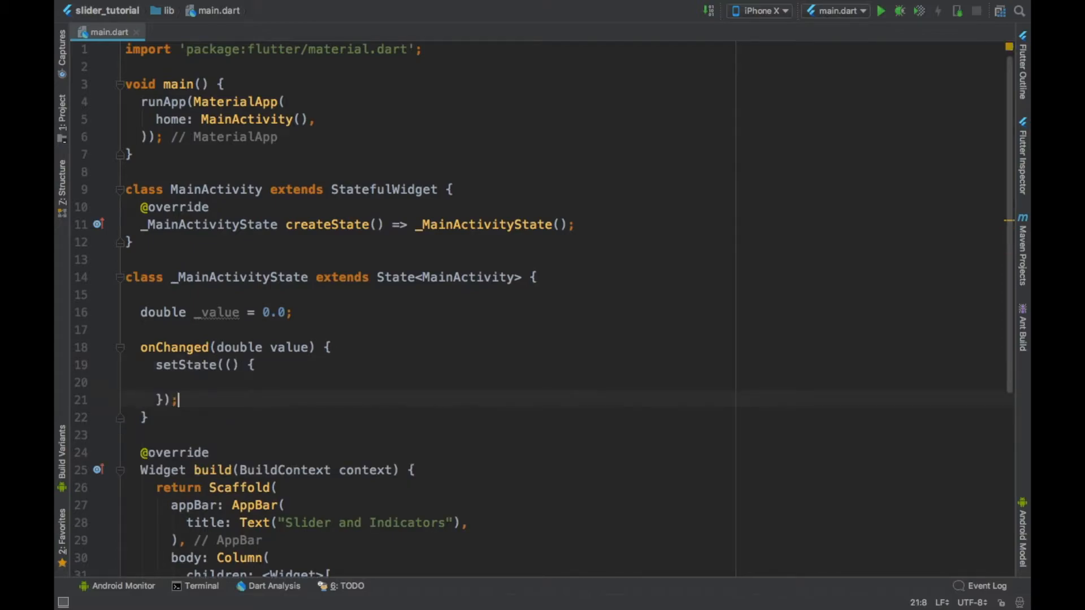
type("_value")
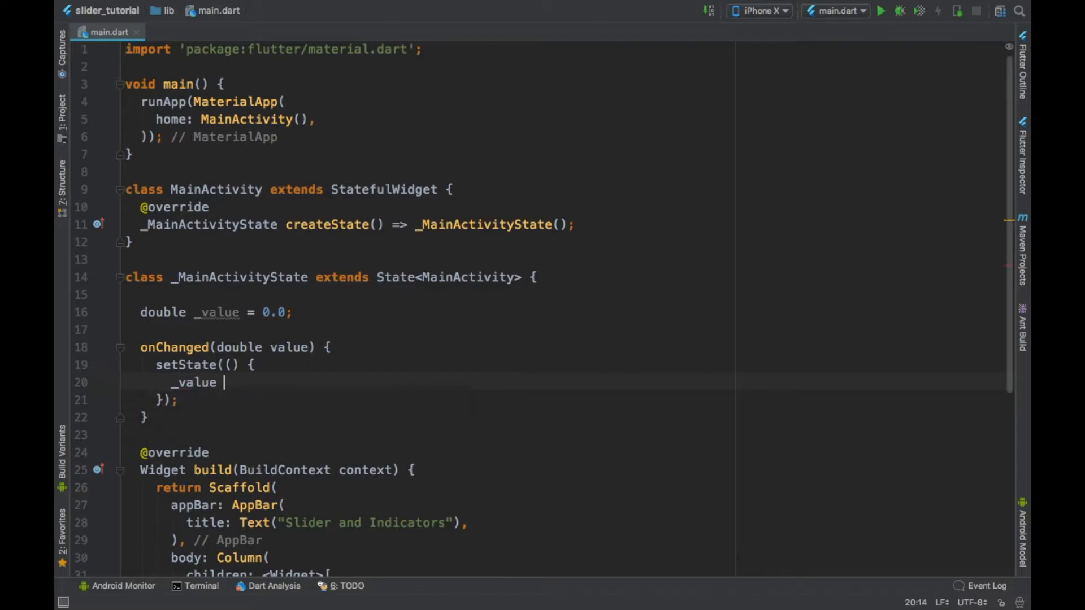
type("= value;")
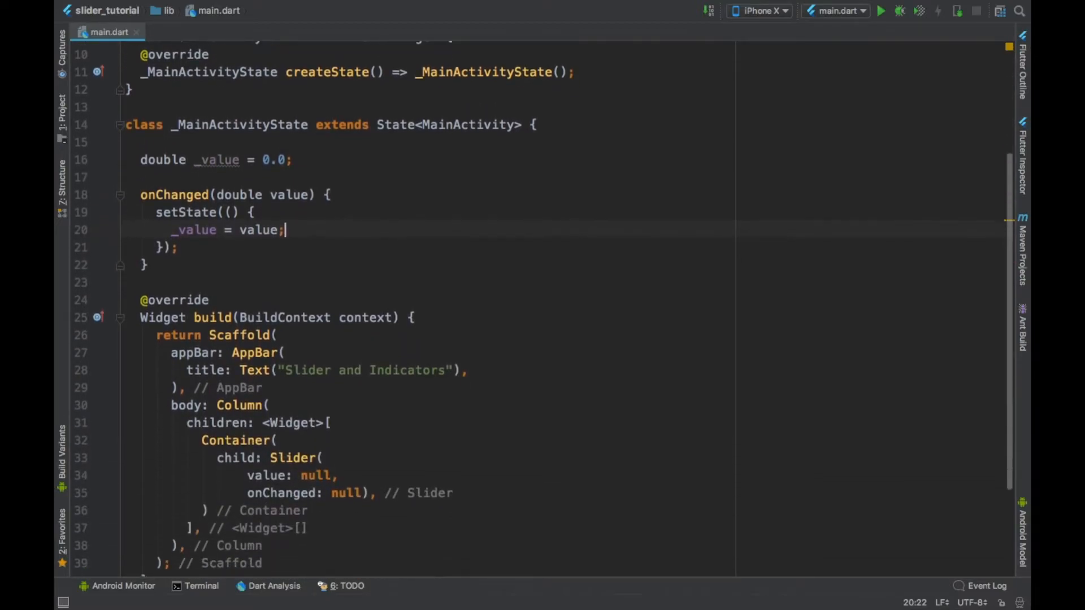
- Wire the Slider to value: _value and onChanged: onChanged
scroll("down", 3)
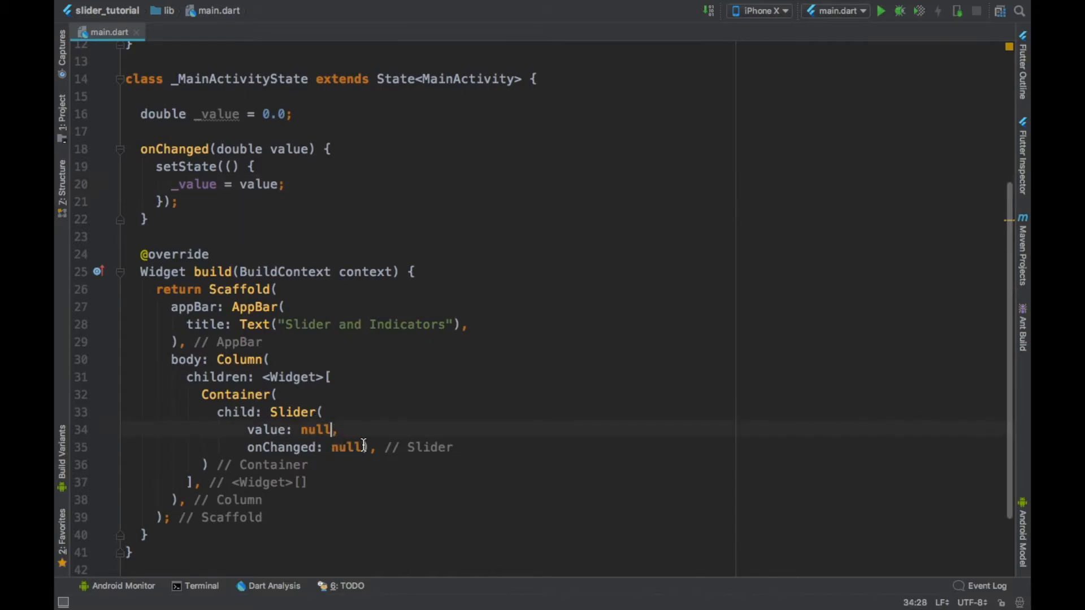
type("_value")
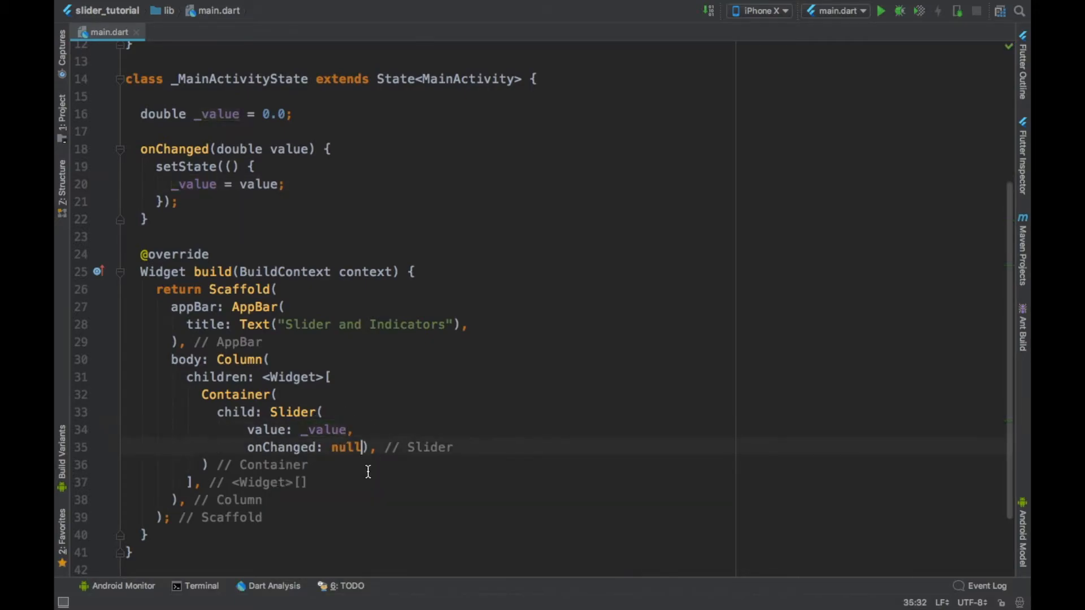
type("onChanged")
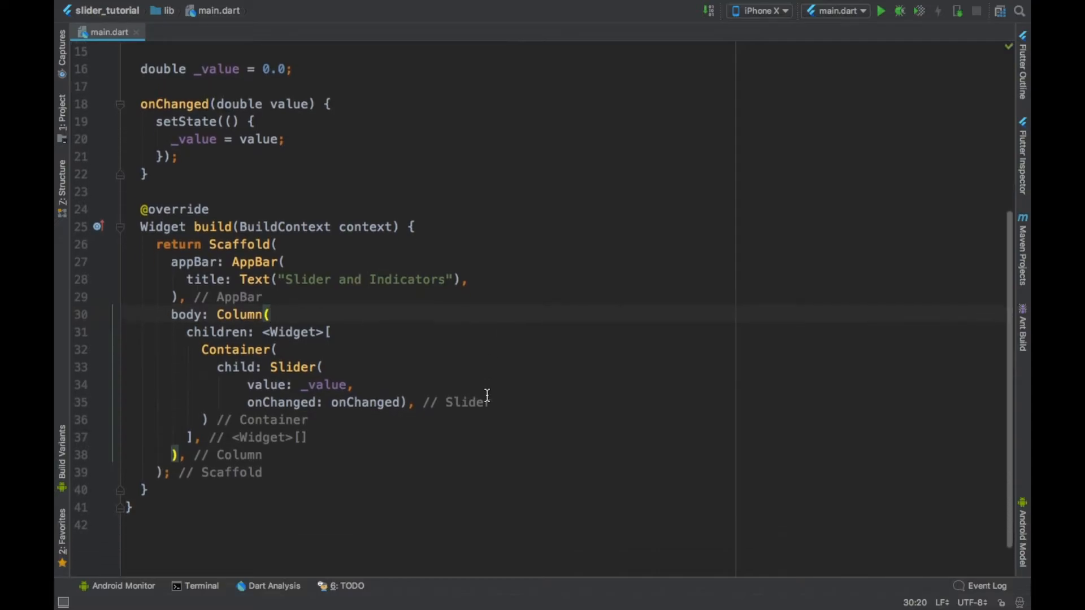
mouse_move(881, 33)
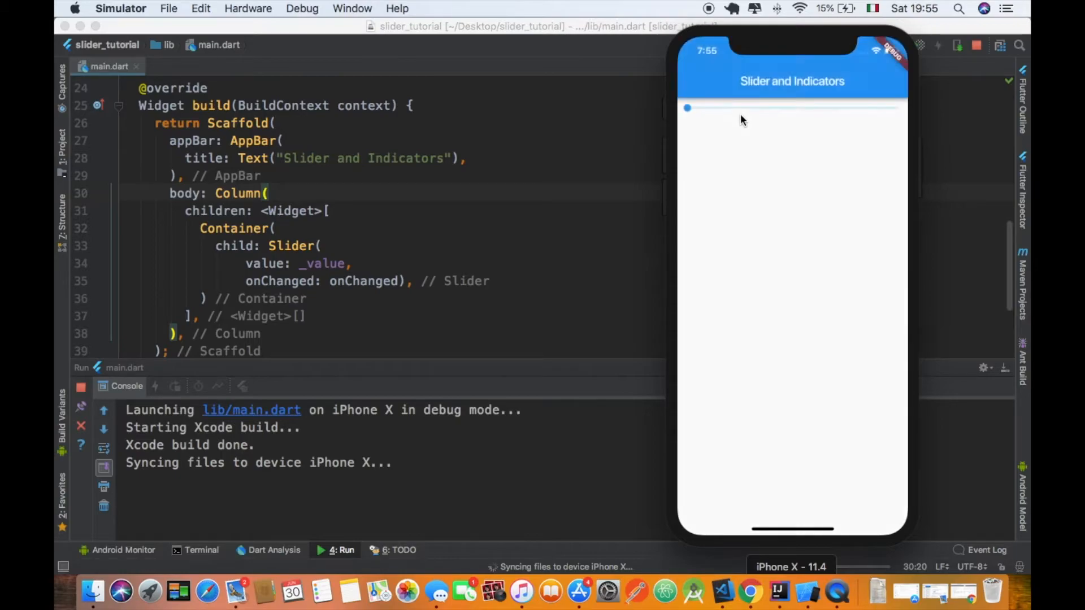
- Return to the code editor after the app launches in the Simulator
left_click(688, 109)
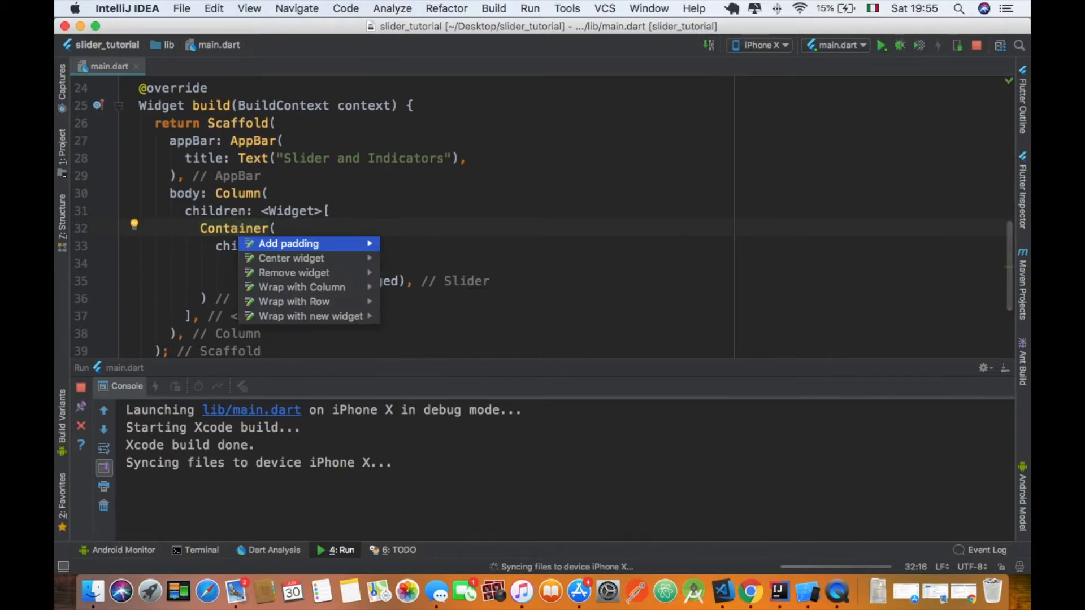
- Wrap the Slider's Container in 10.0 Padding
left_click(288, 244)
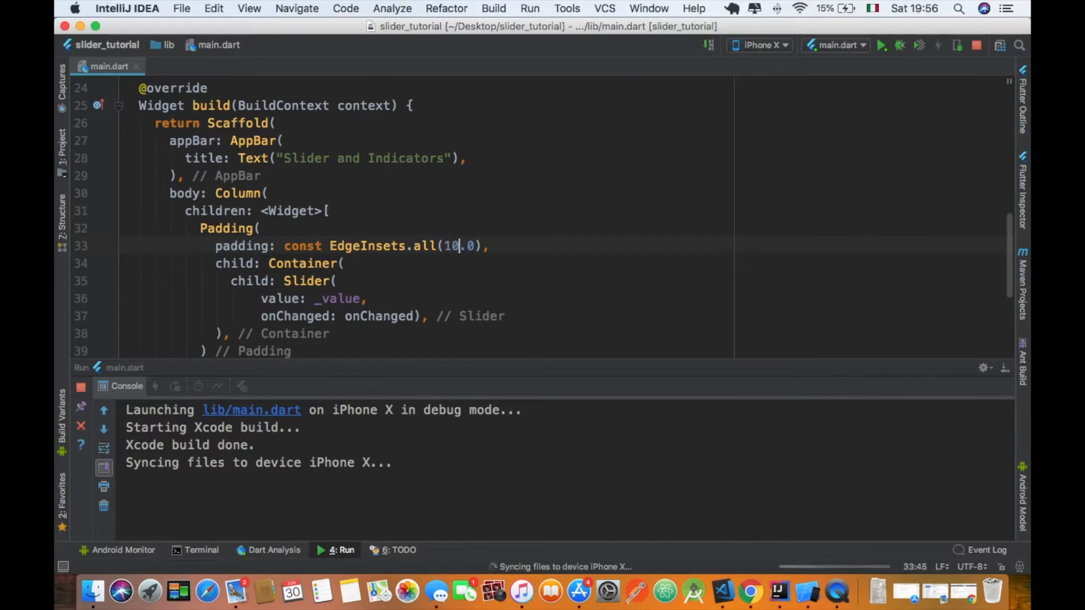
scroll("up", 3)
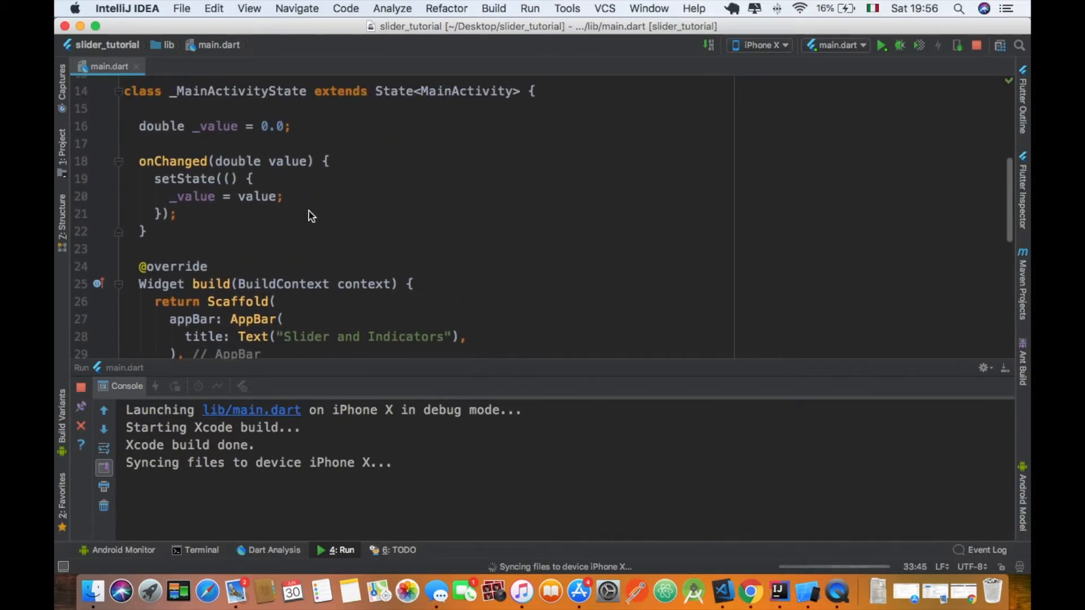
- Log slider values with debugPrint(_value) in setState and watch the console output
type("debugPrint")
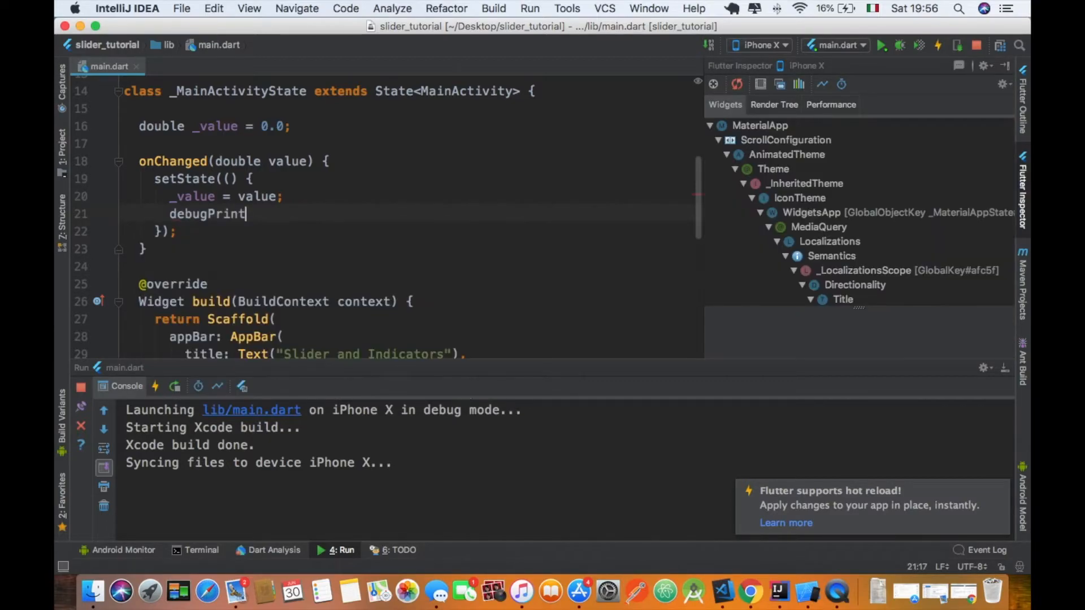
type("()")
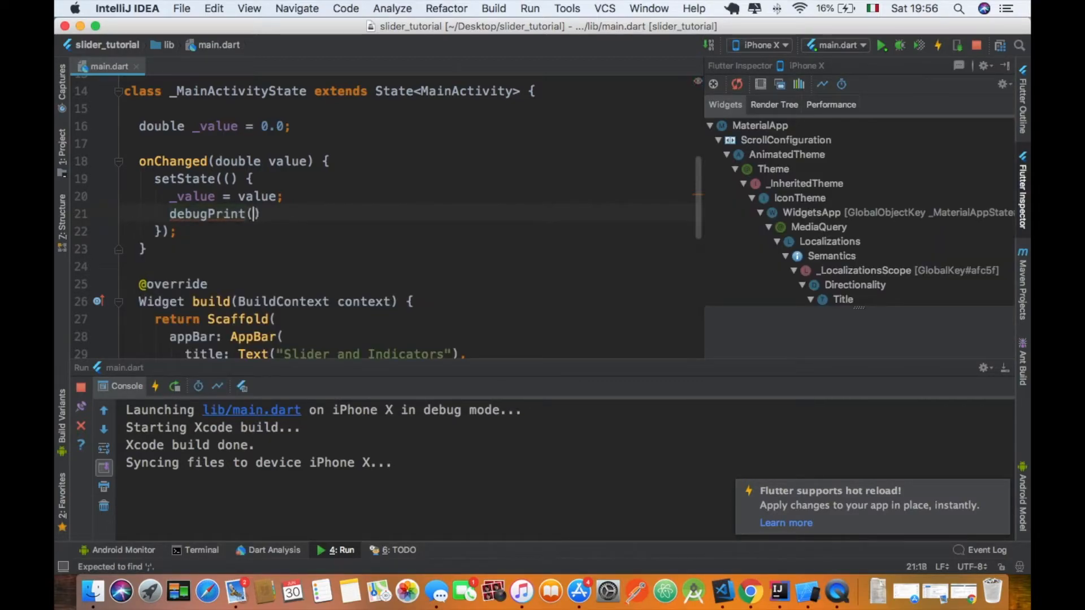
type("_value")
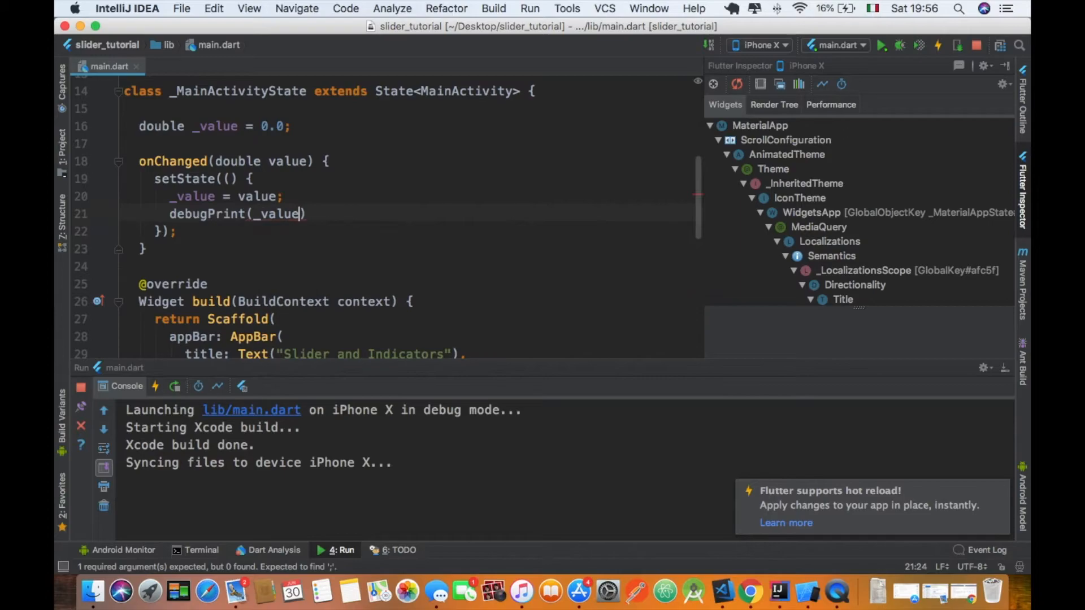
type(".")
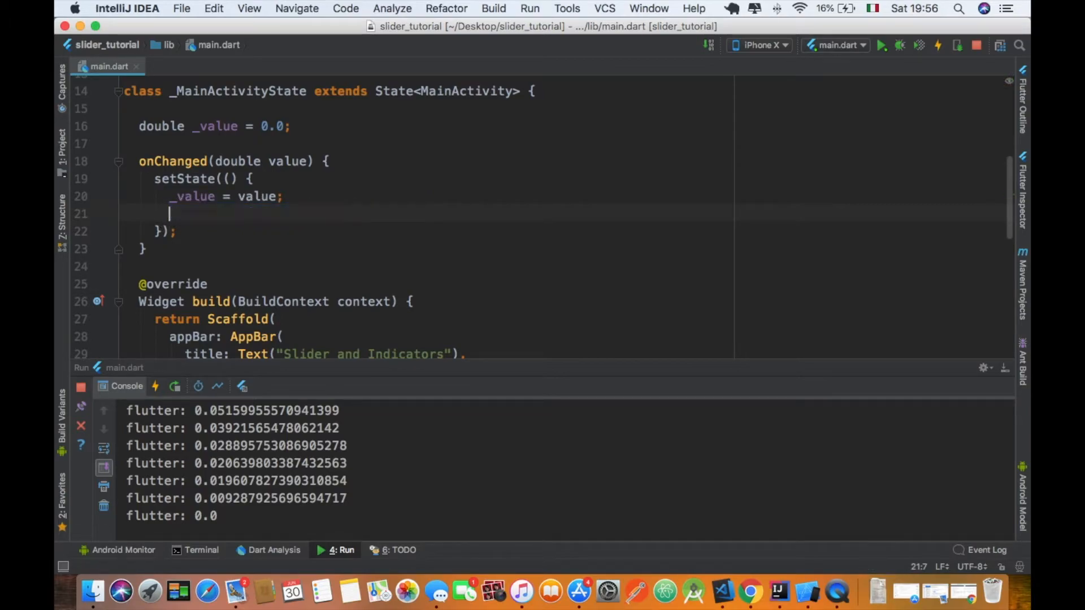
scroll("down", 3)
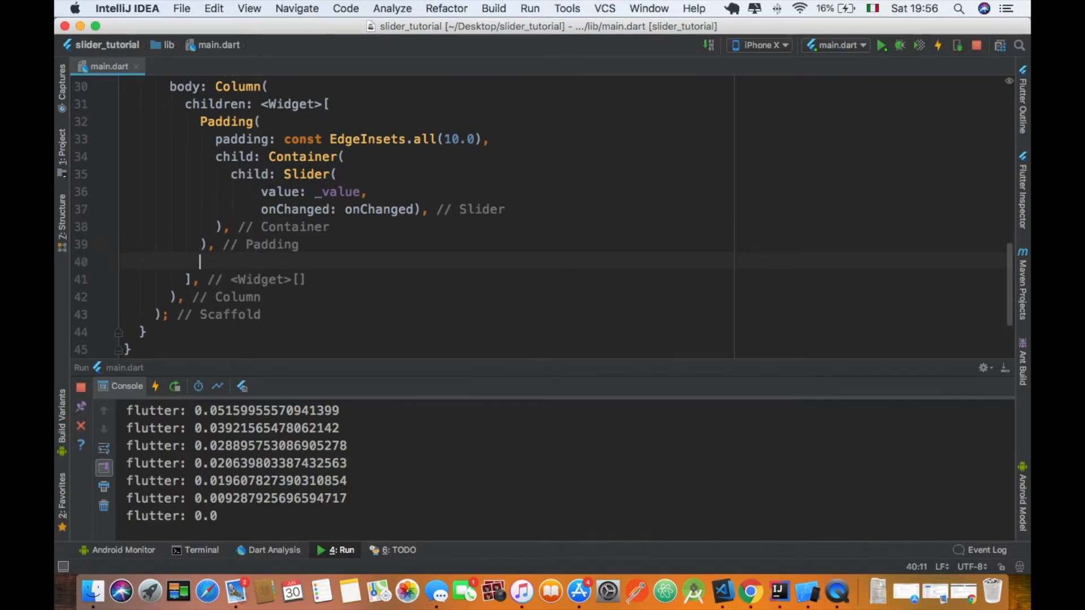
- Add Container(child: LinearProgressIndicator(value: _value)) below the Padding
type("Conta")
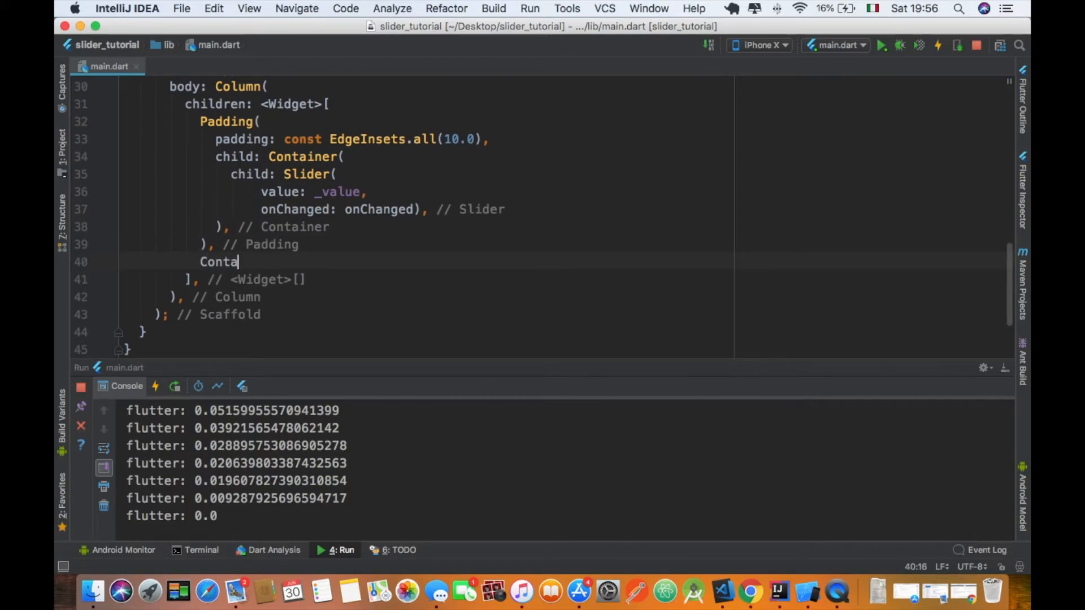
type("iner()")
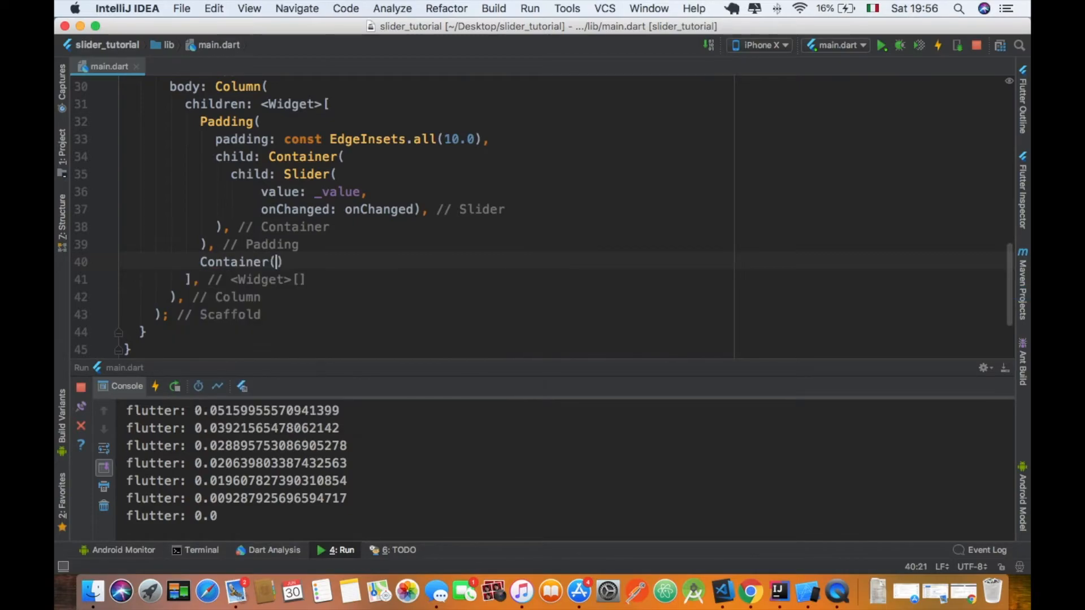
type("child: Line,")
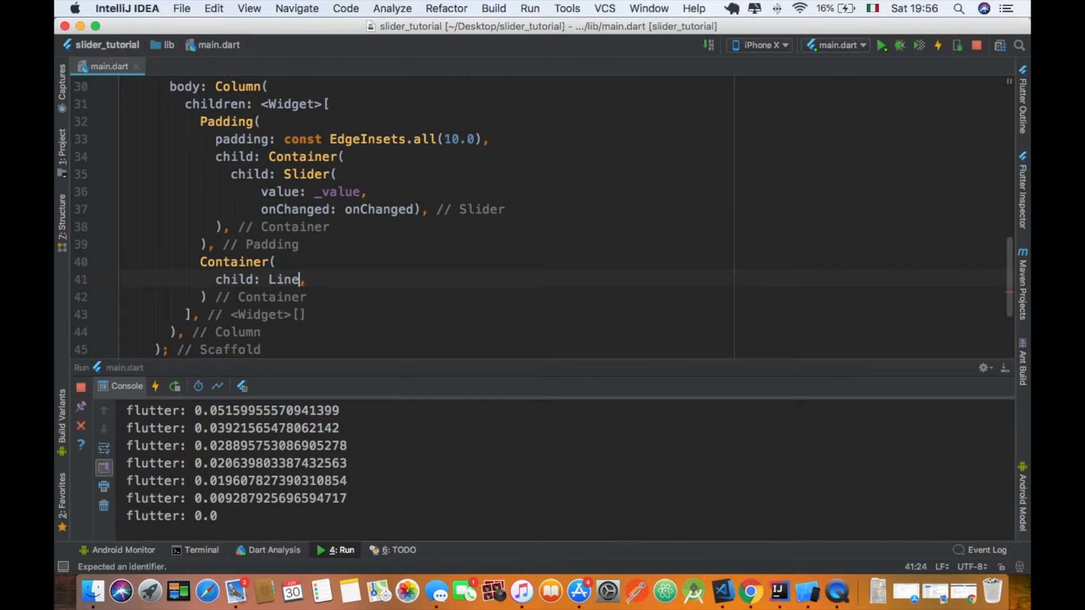
type("a")
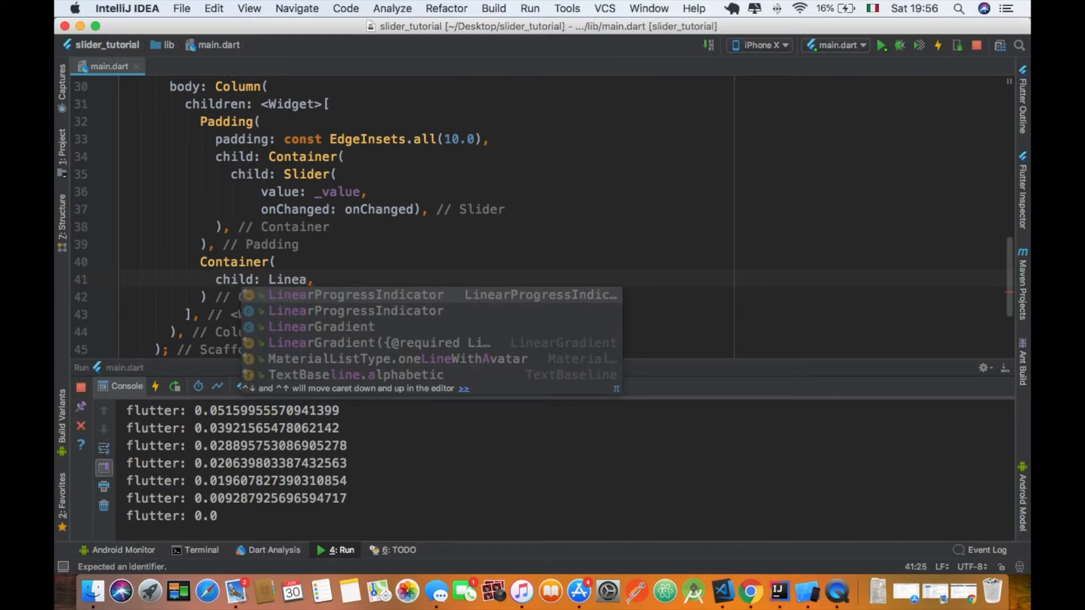
left_click(354, 294)
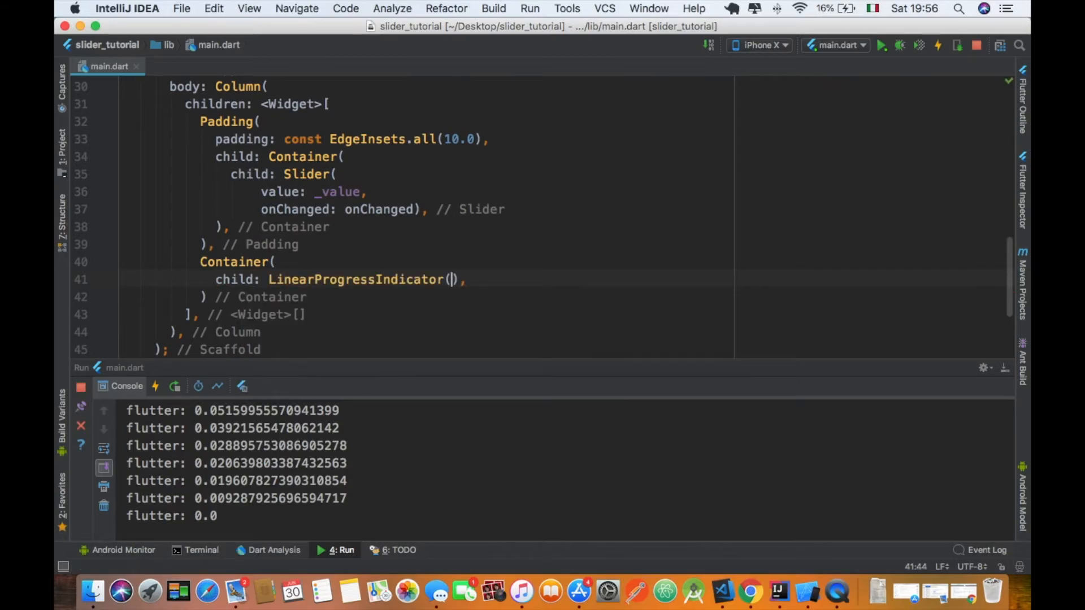
type("value: _value,")
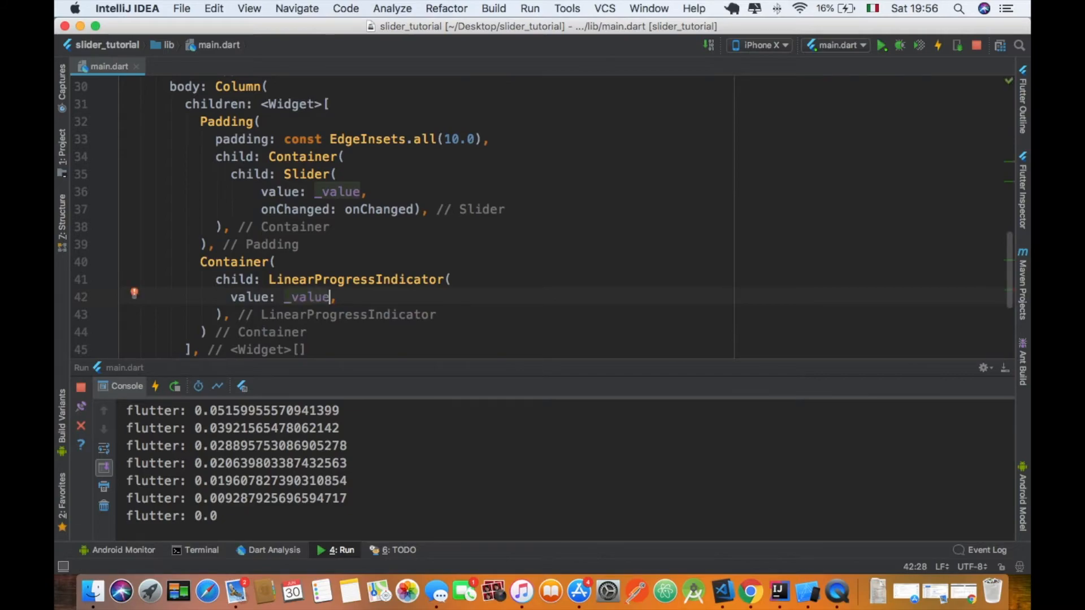
- Select that Container and bring up its Flutter quick actions
left_click(238, 261)
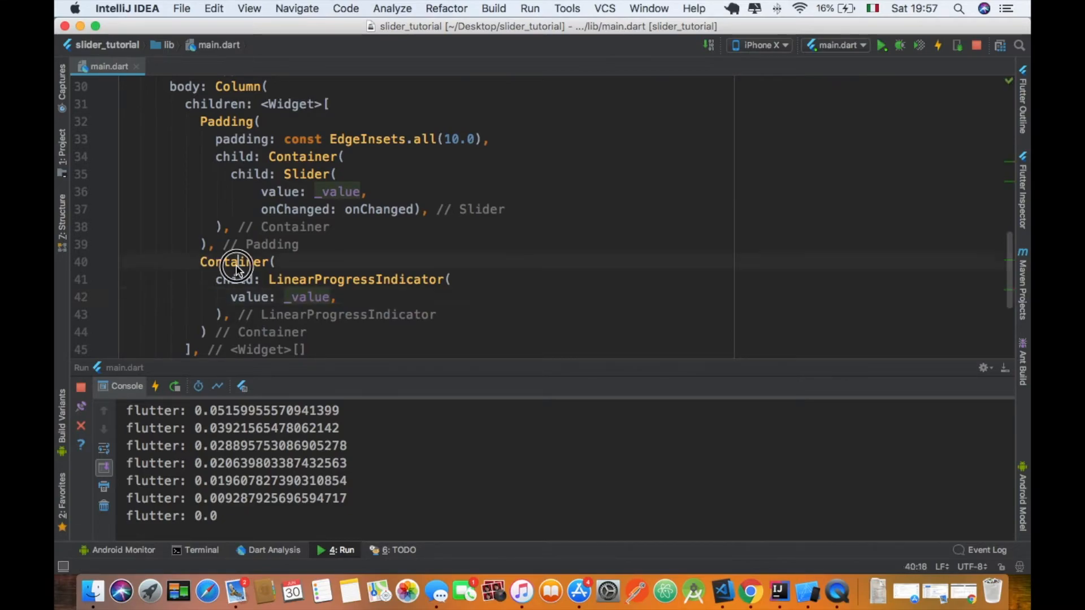
left_click(235, 261)
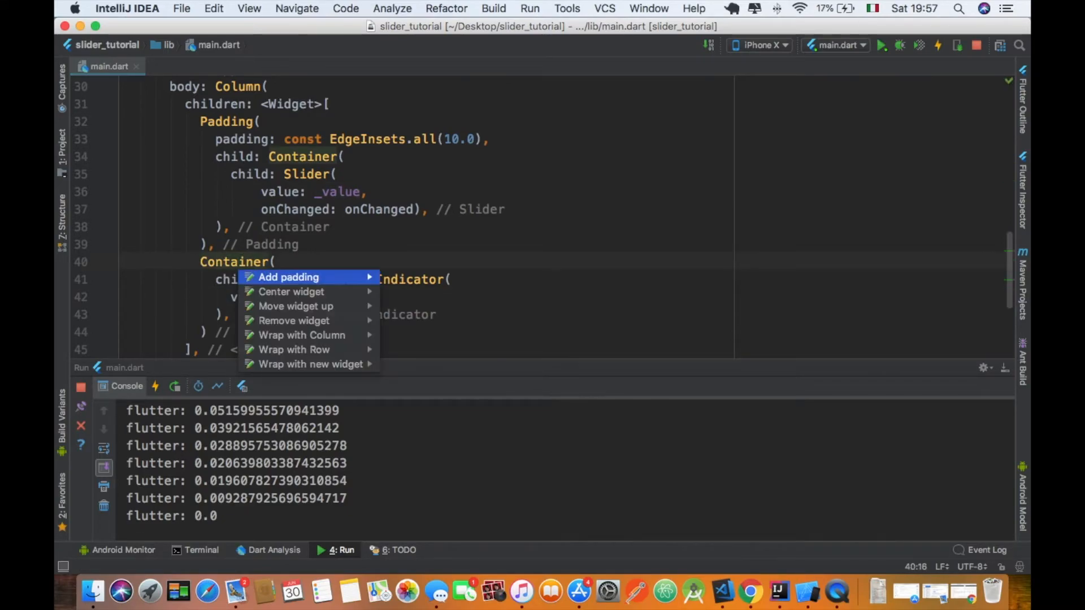
- Wrap the progress bar's Container in EdgeInsets.all(10.0) padding and hot reload to check it
left_click(288, 277)
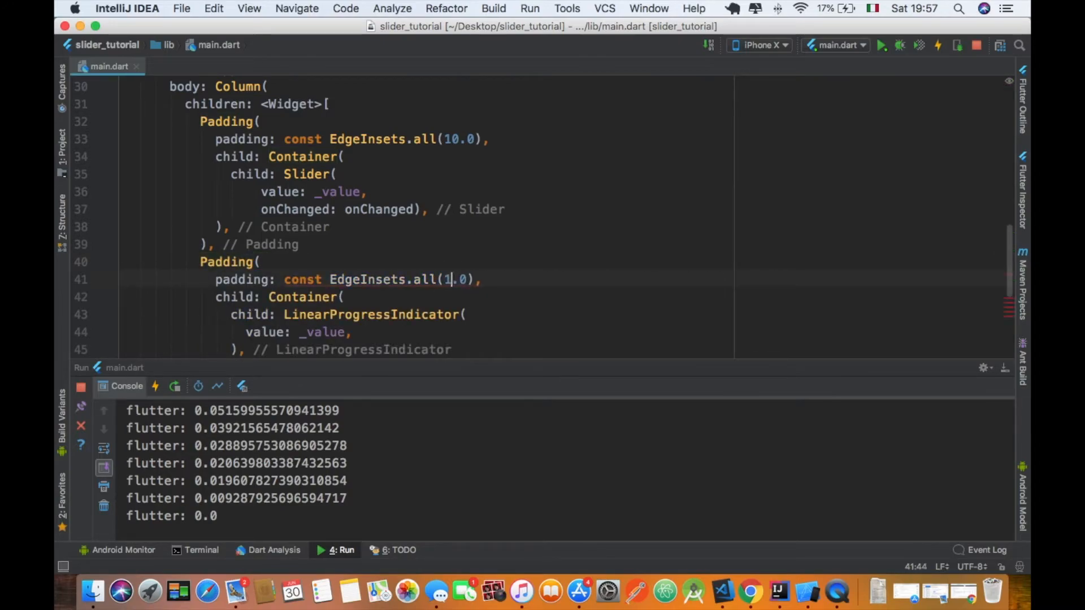
type("0")
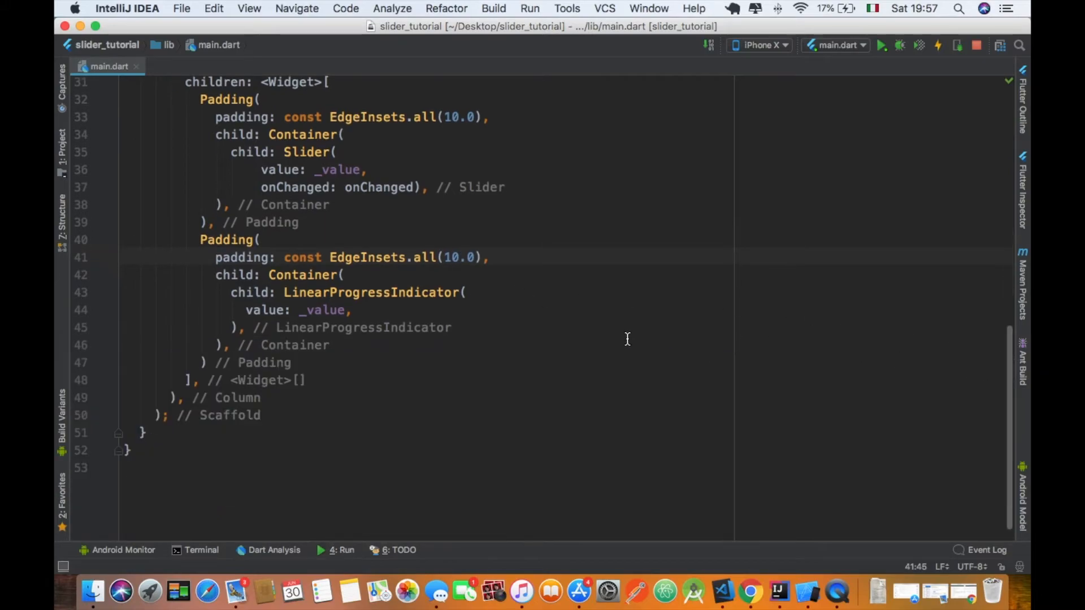
left_click(938, 45)
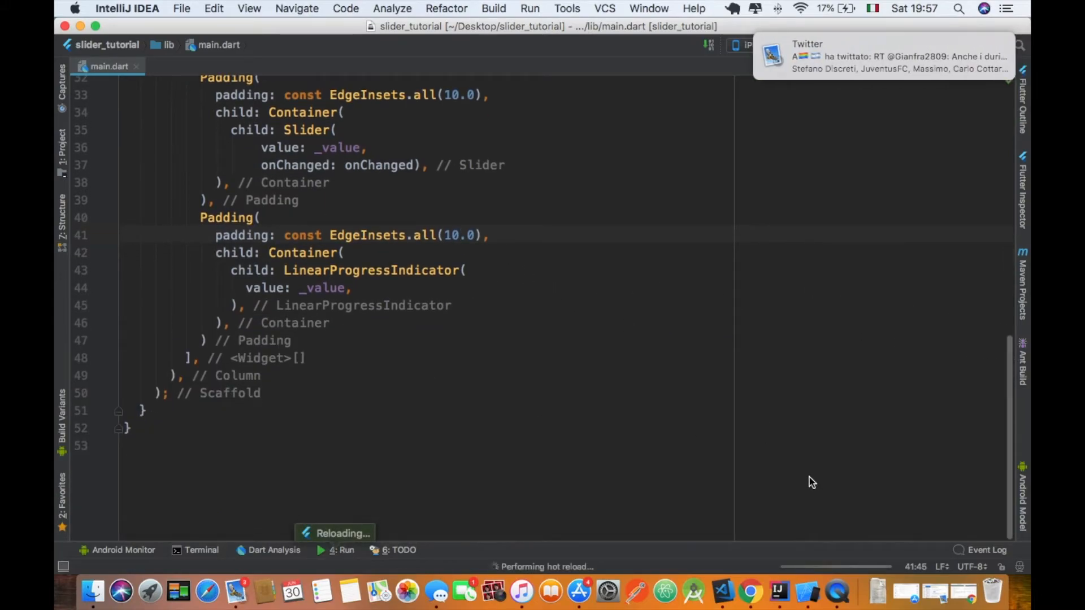
mouse_move(807, 594)
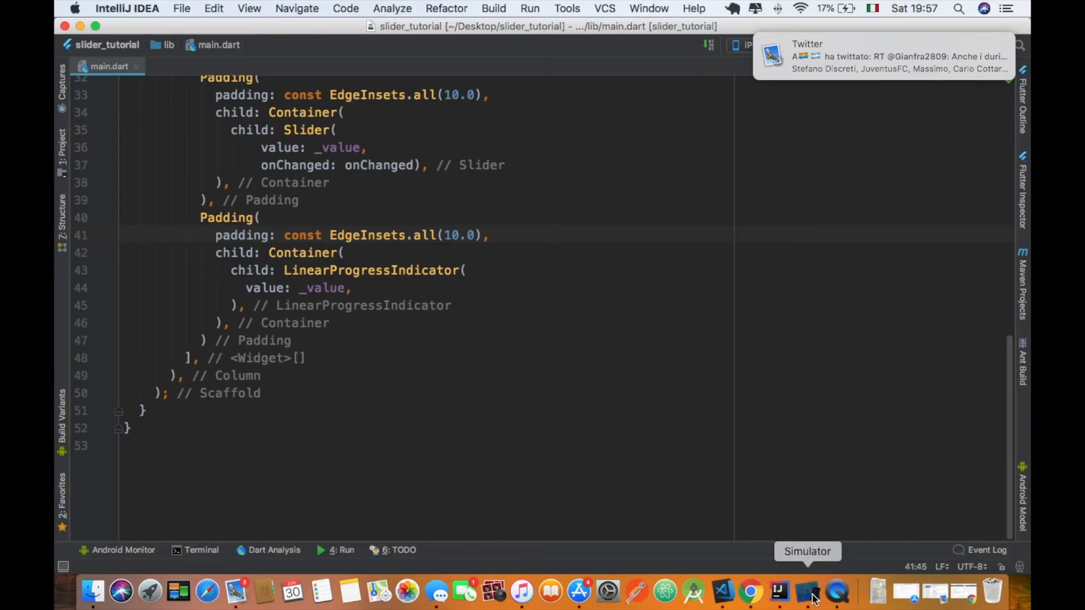
left_click(807, 591)
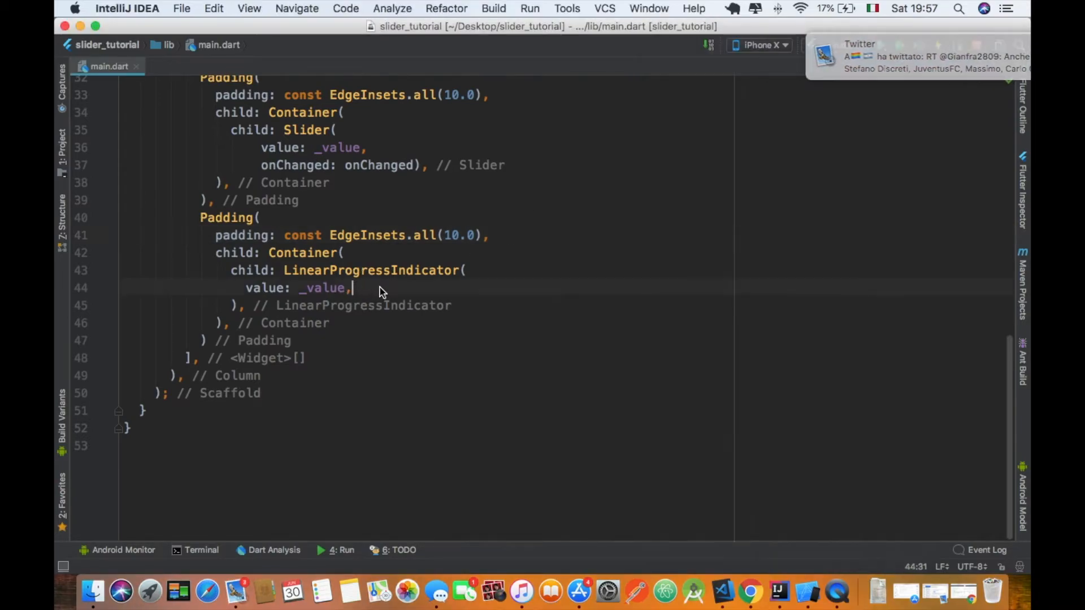
- Give the LinearProgressIndicator backgroundColor: Colors.red and begin a valueColor argument
type("backgroundColor: Co,")
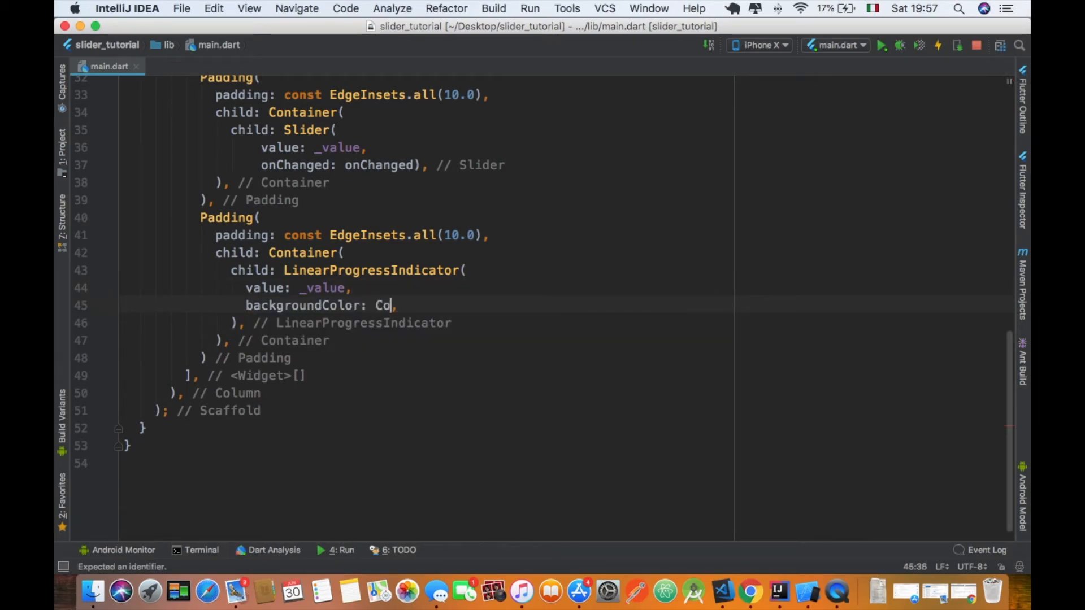
type("lors.red")
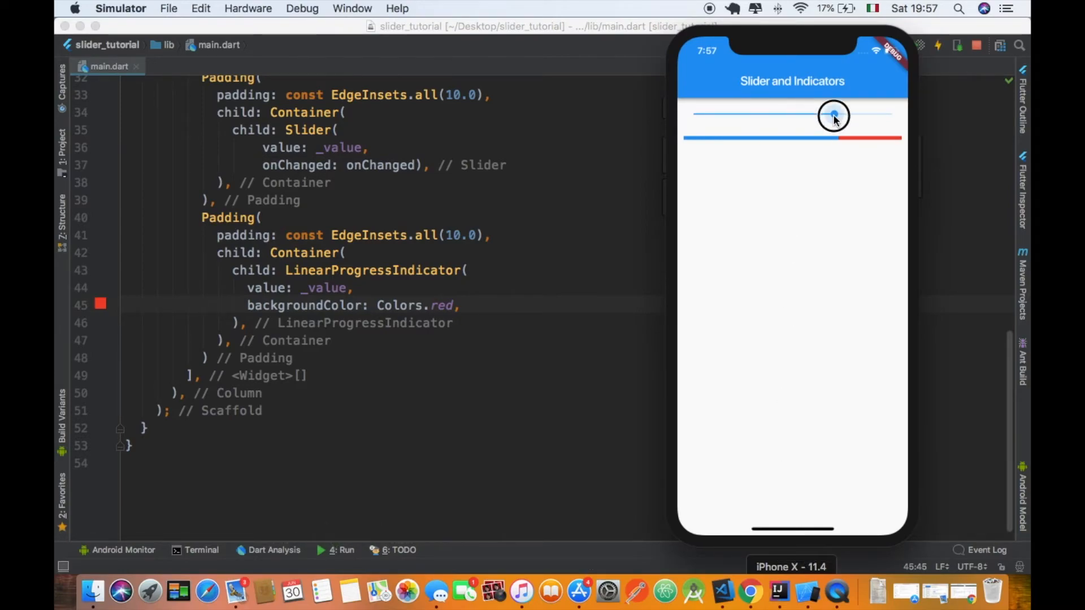
left_click(505, 320)
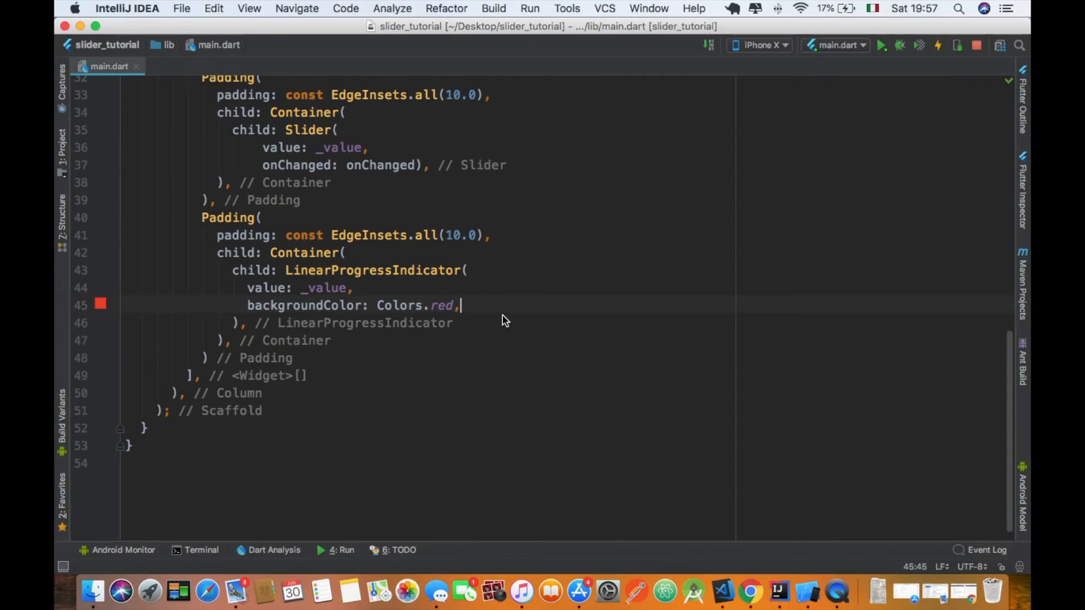
type("valueColor: ,")
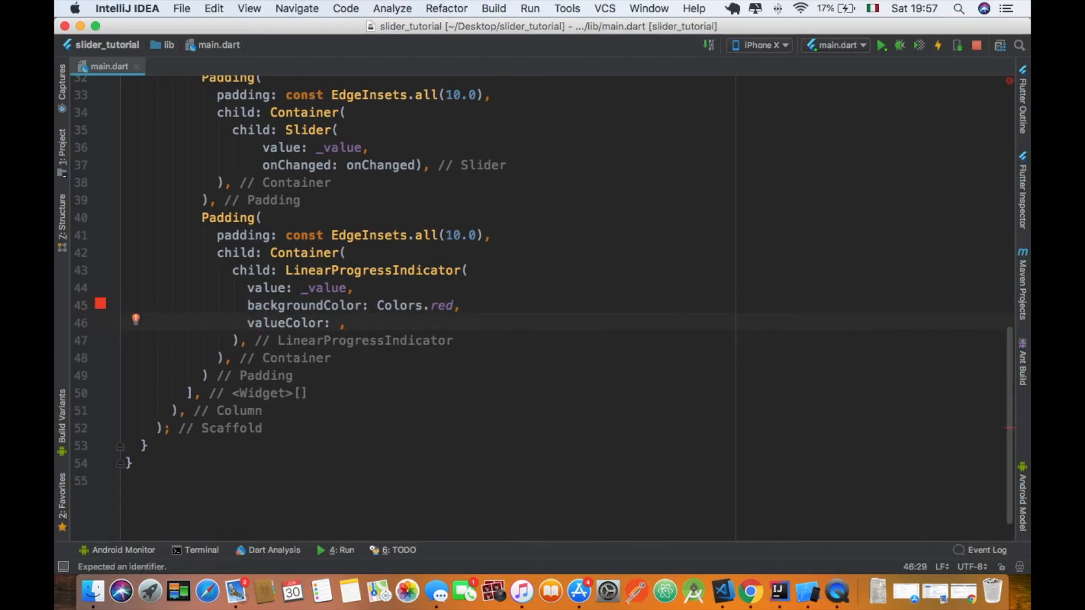
- Set the LinearProgressIndicator's valueColor to AlwaysStoppedAnimation<Color>(Colors.green)
type("S")
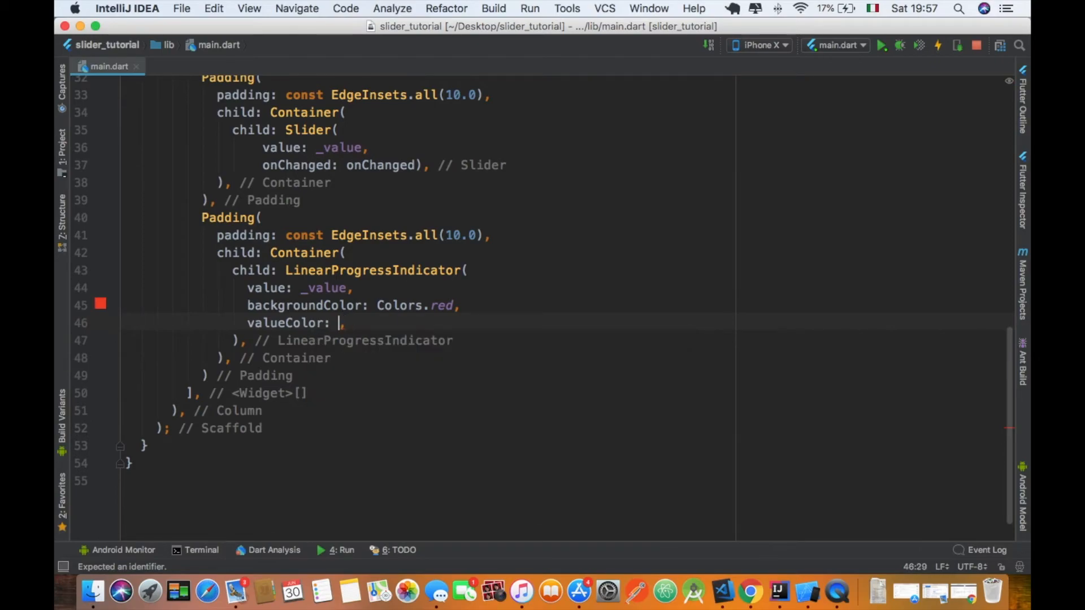
type("AlwaysStoppedAnimation")
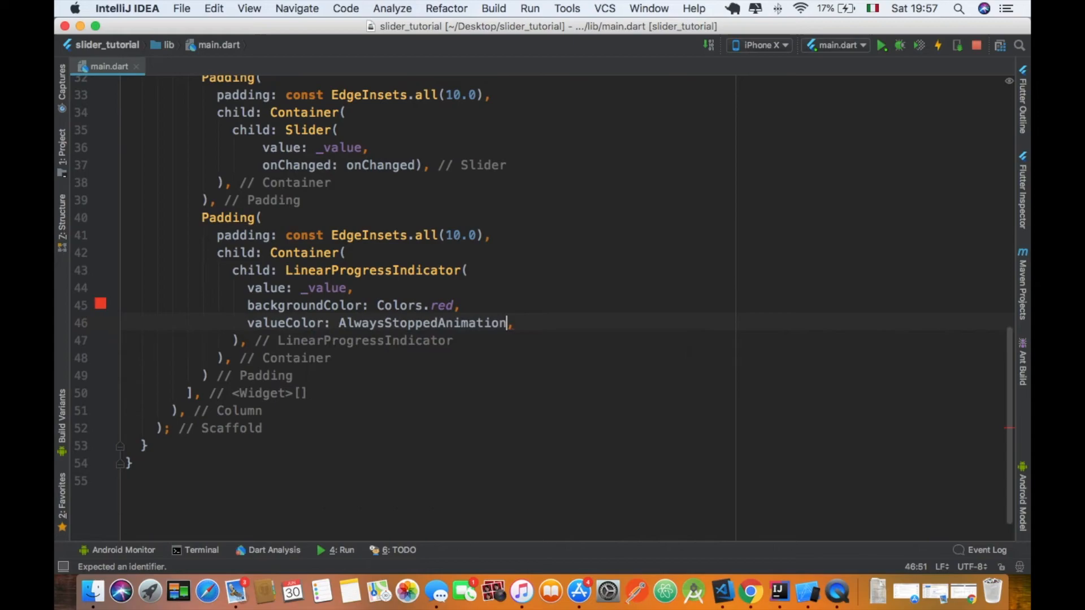
type("<Color>")
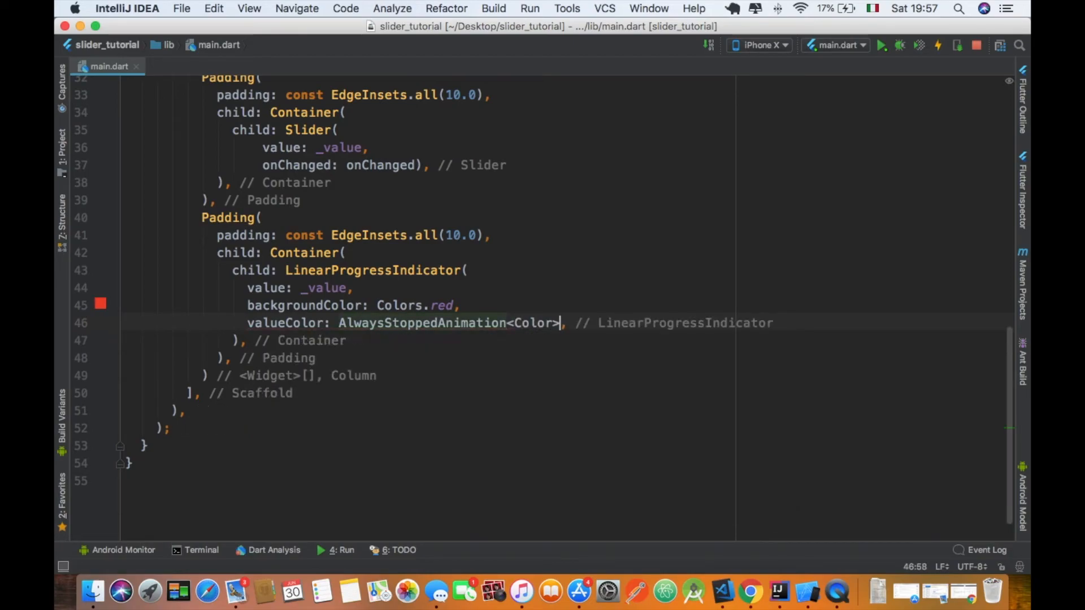
type("(Colors.gre")
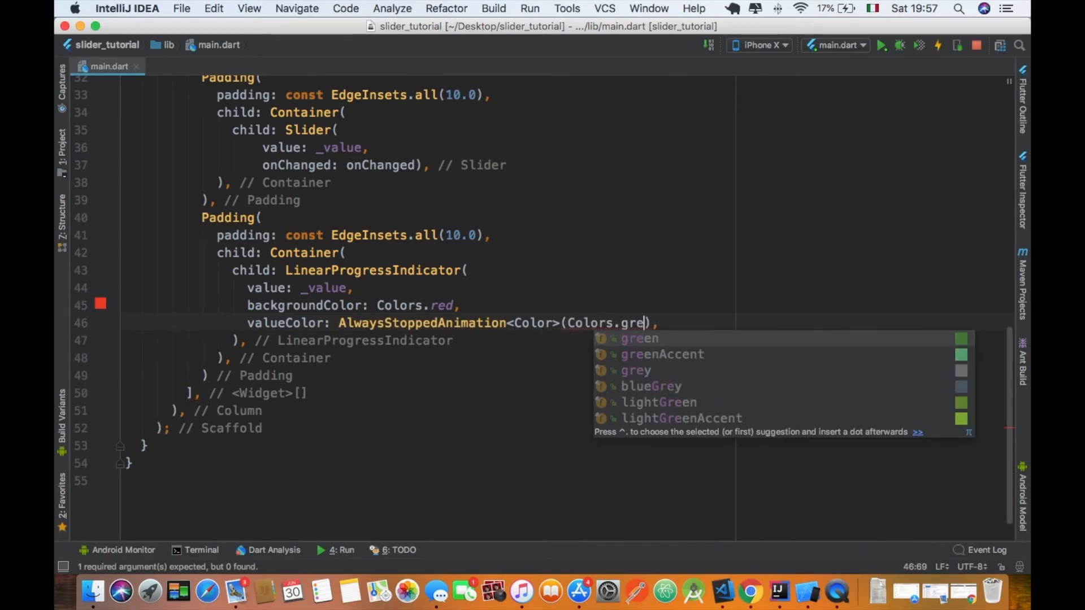
type("en")
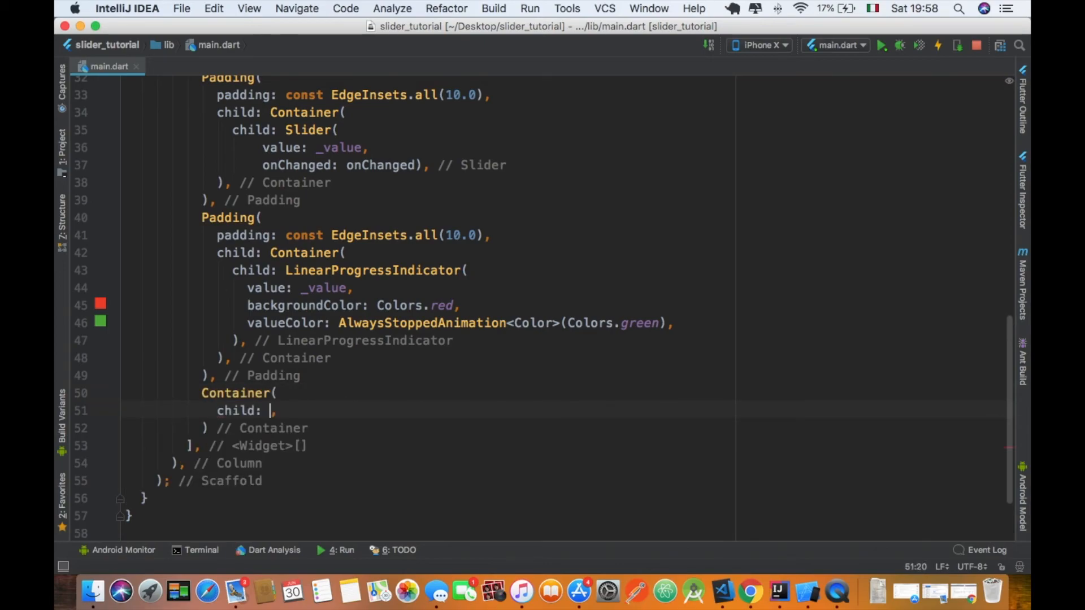
- Add a CircularProgressIndicator with value: _value in the new Container
type("CircularProgressIndicator(")
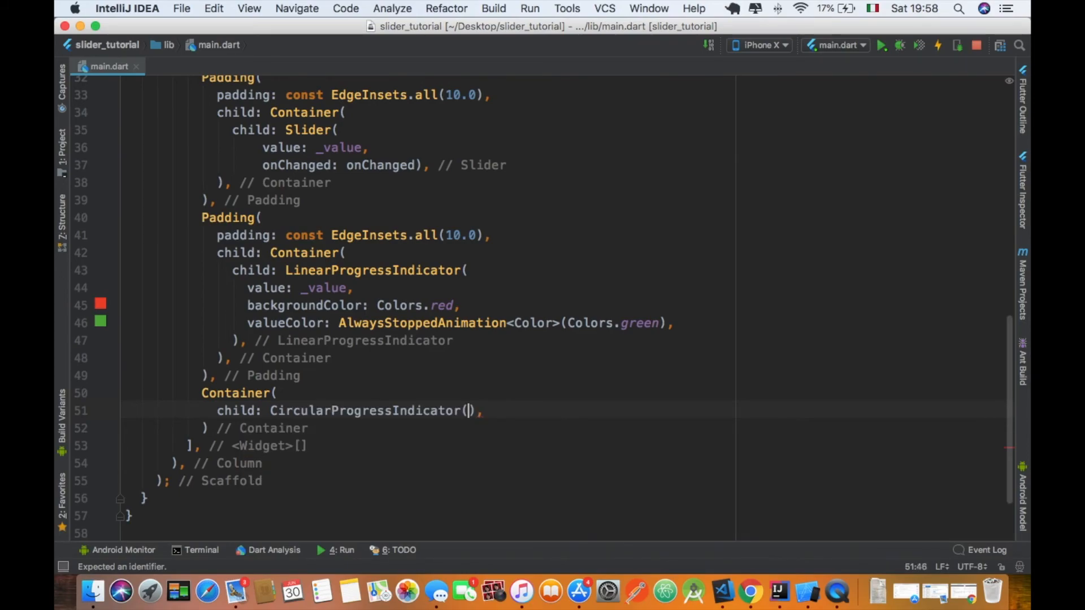
type("value: ,")
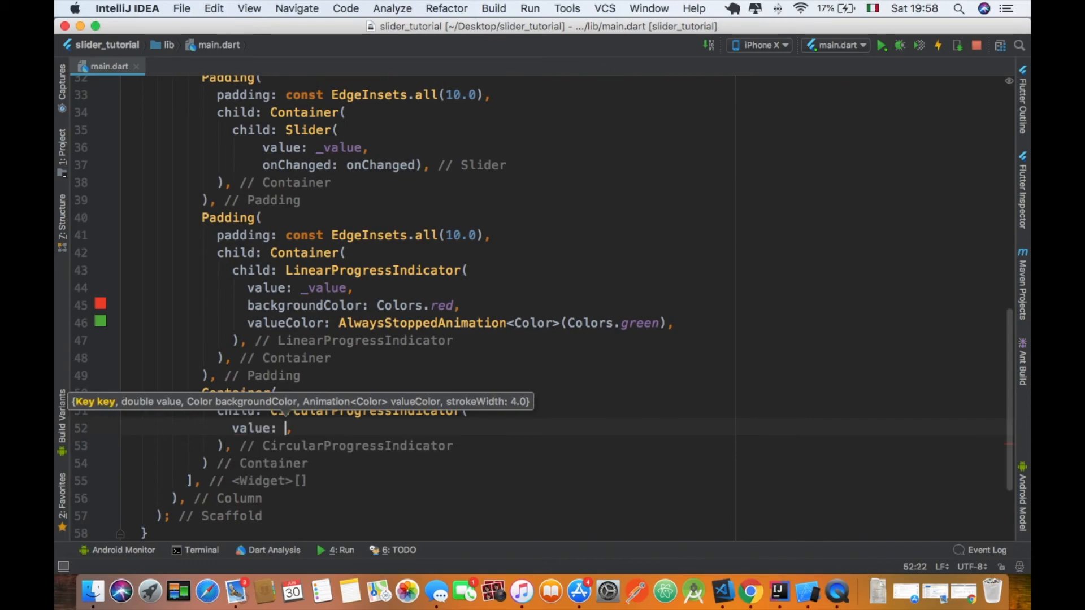
type("_value")
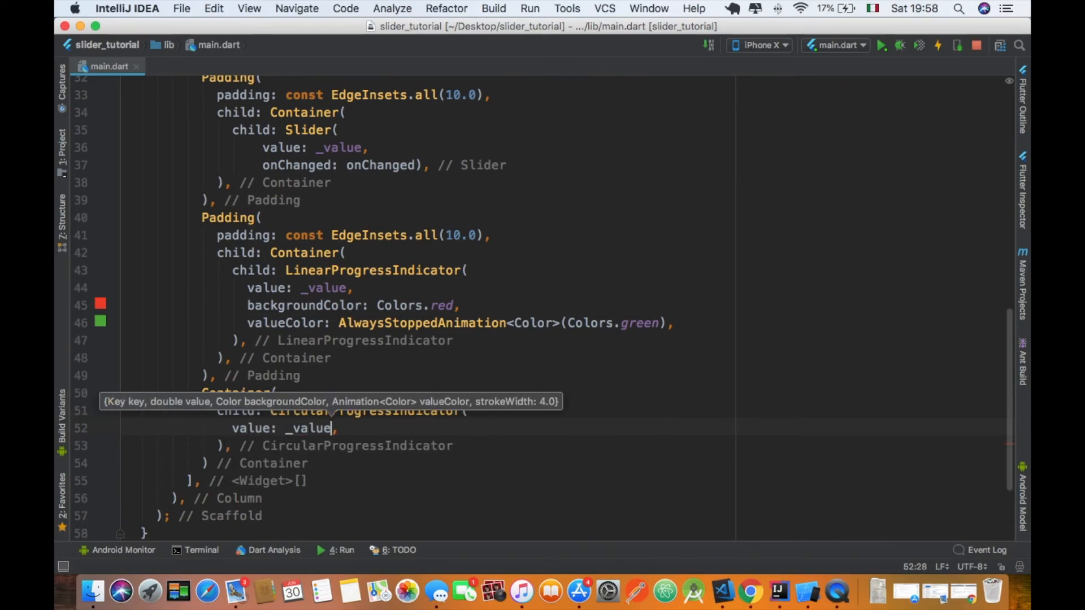
- Wrap the circular indicator in Padding of EdgeInsets.all(10.0) and view the app in Simulator
scroll("down", 3)
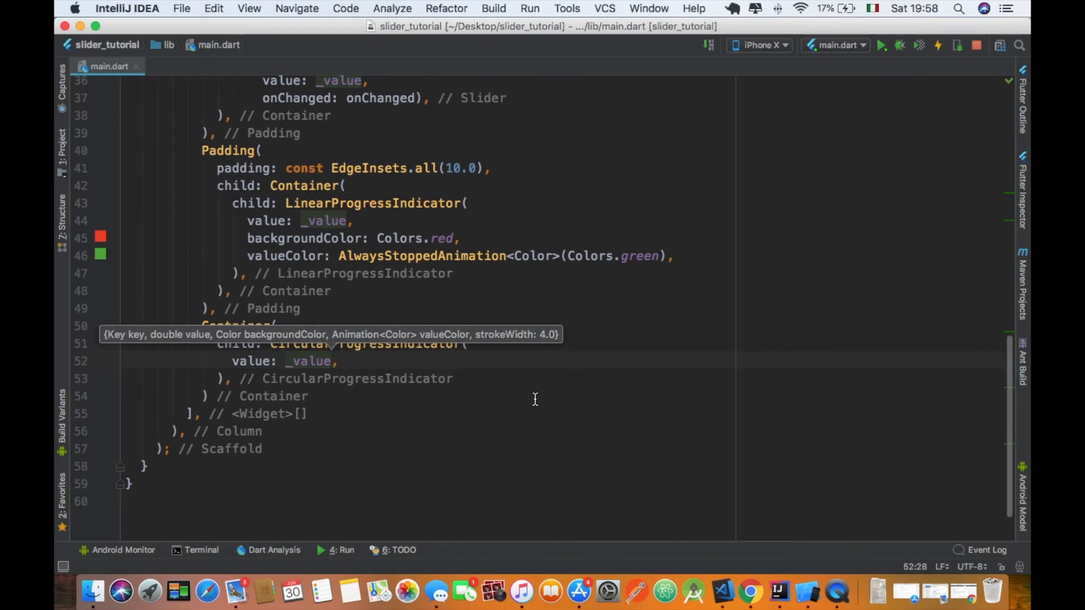
left_click(233, 326)
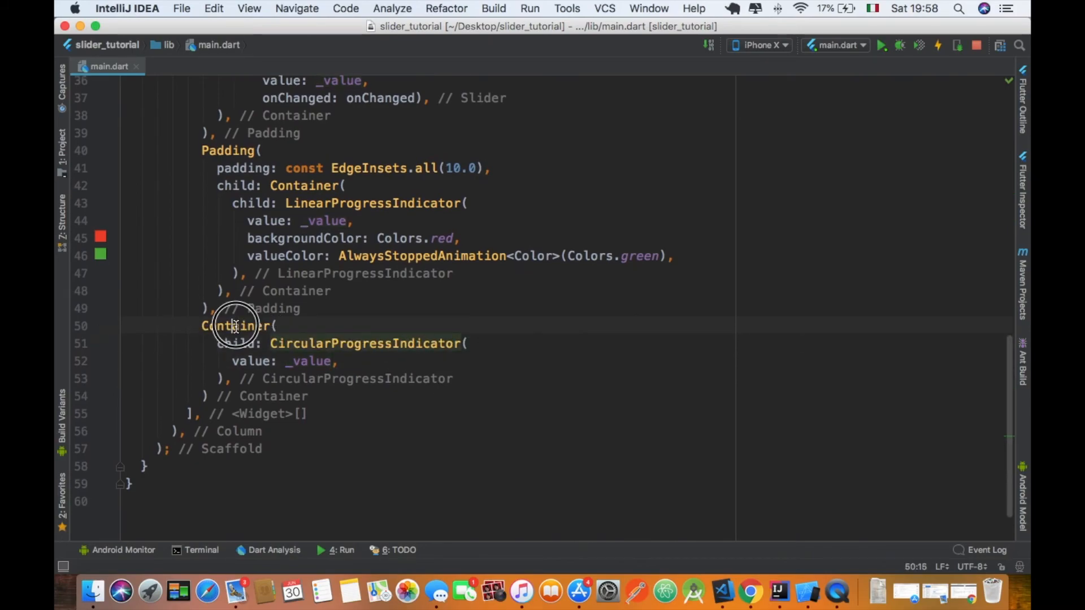
type("Padding(")
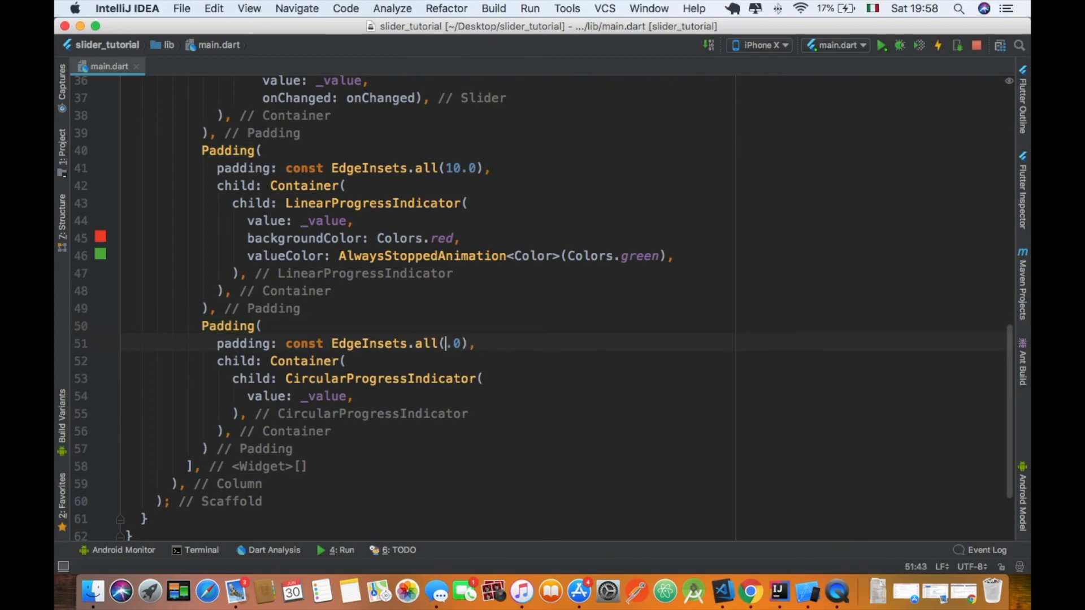
type("10")
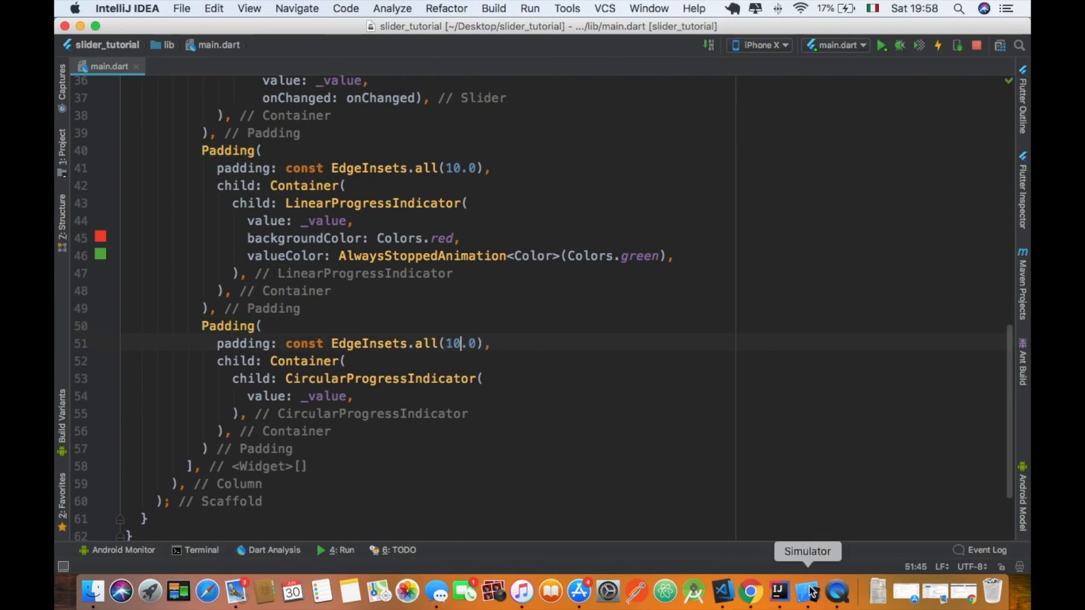
left_click(807, 591)
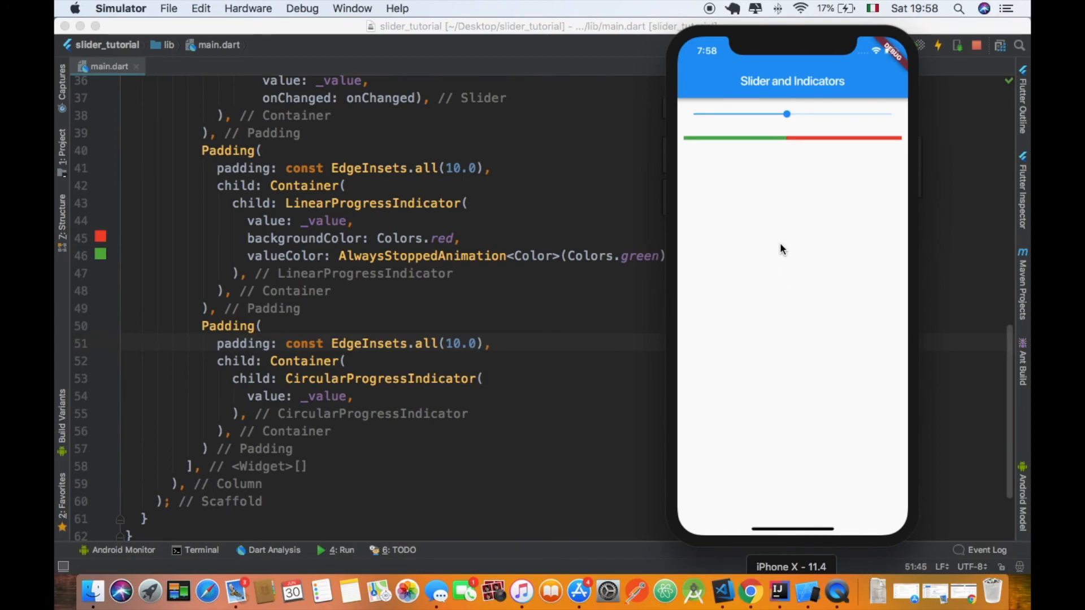
mouse_move(800, 170)
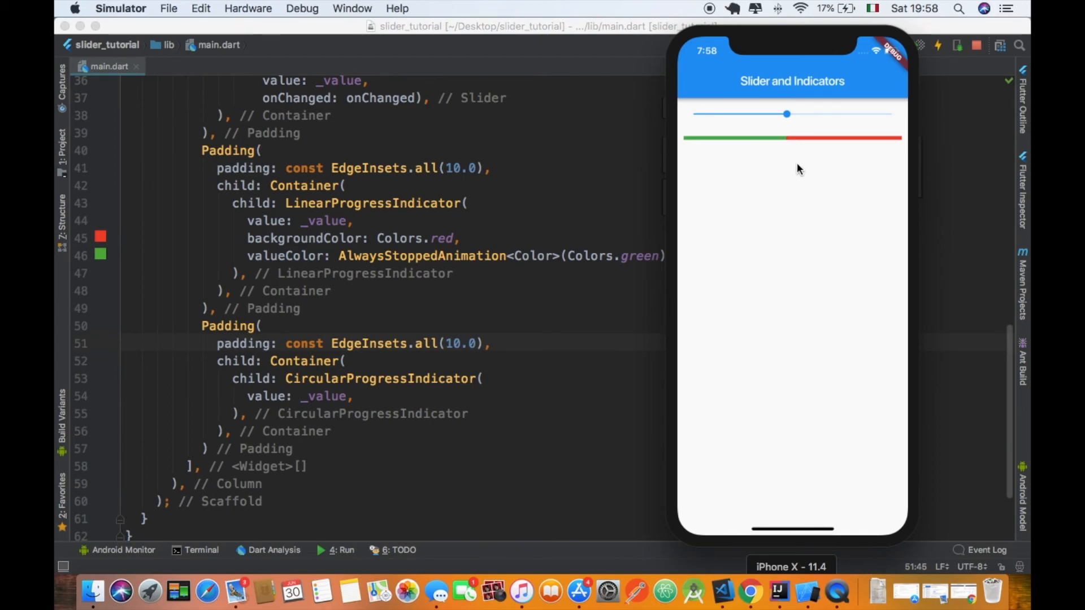
mouse_move(676, 213)
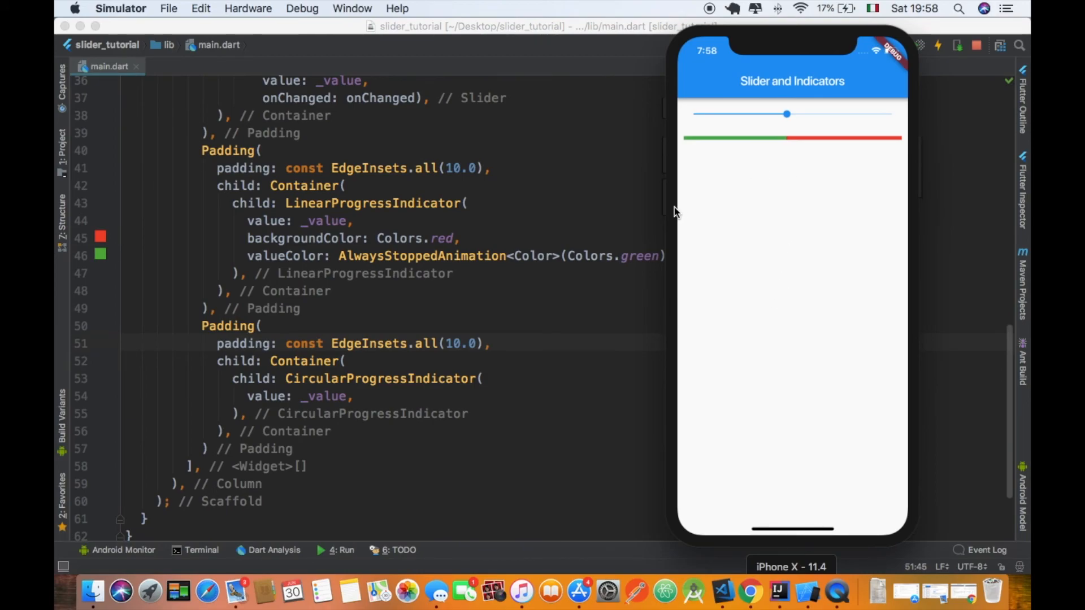